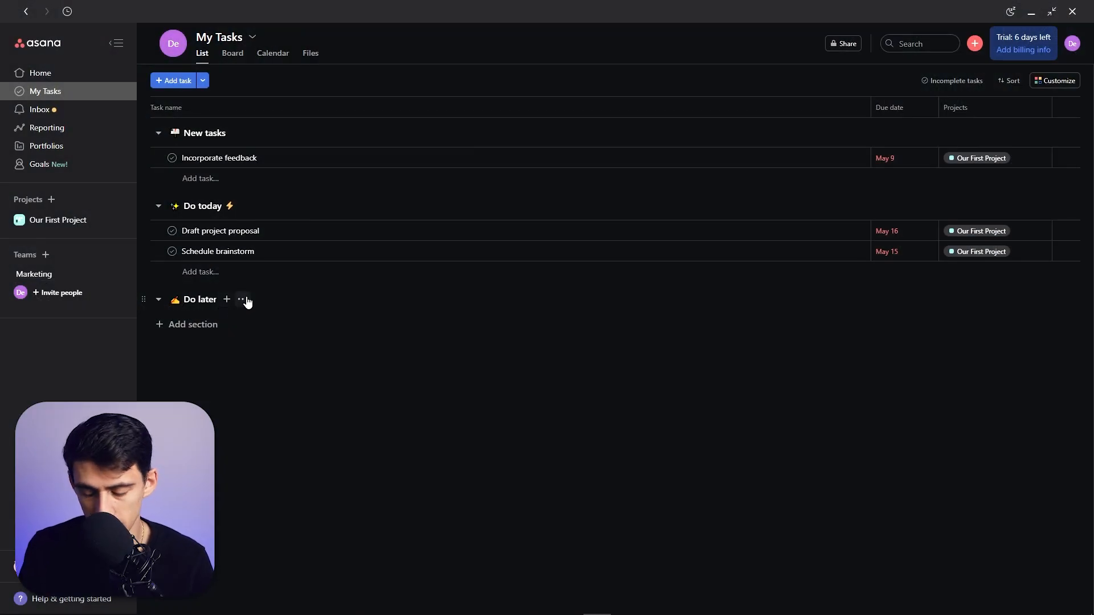
{"action": "mouse_move", "coordinate": [225, 78]}
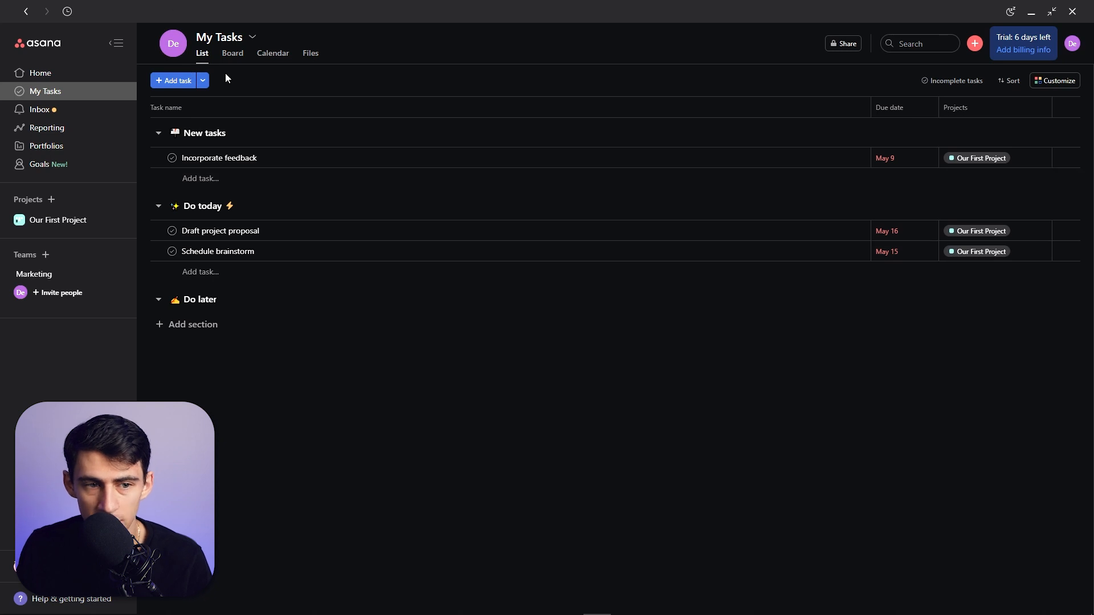
{"action": "mouse_move", "coordinate": [609, 82]}
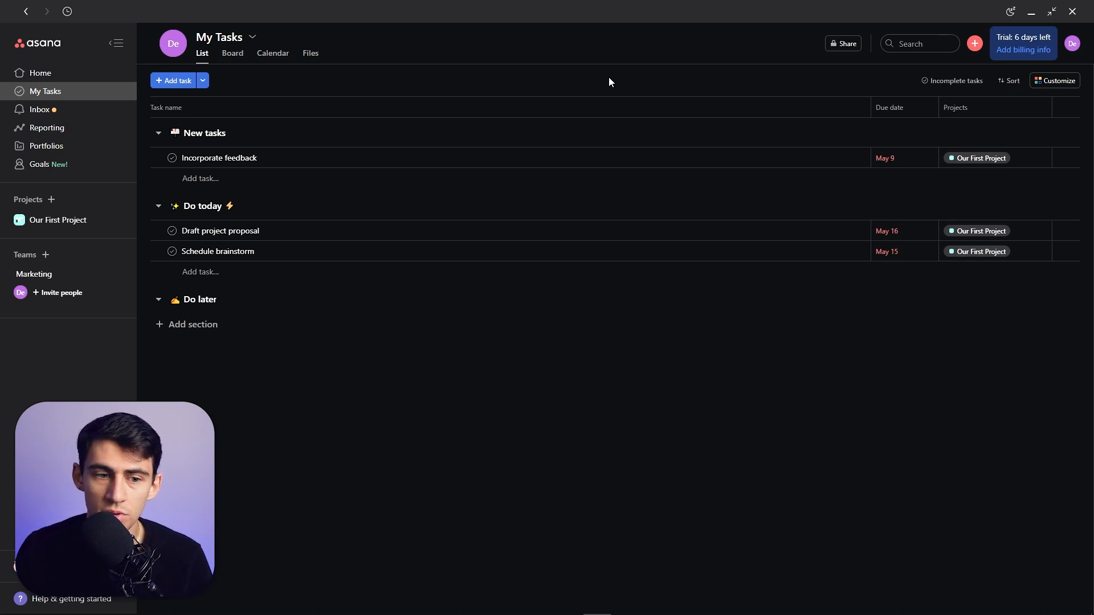
{"action": "mouse_move", "coordinate": [700, 274]}
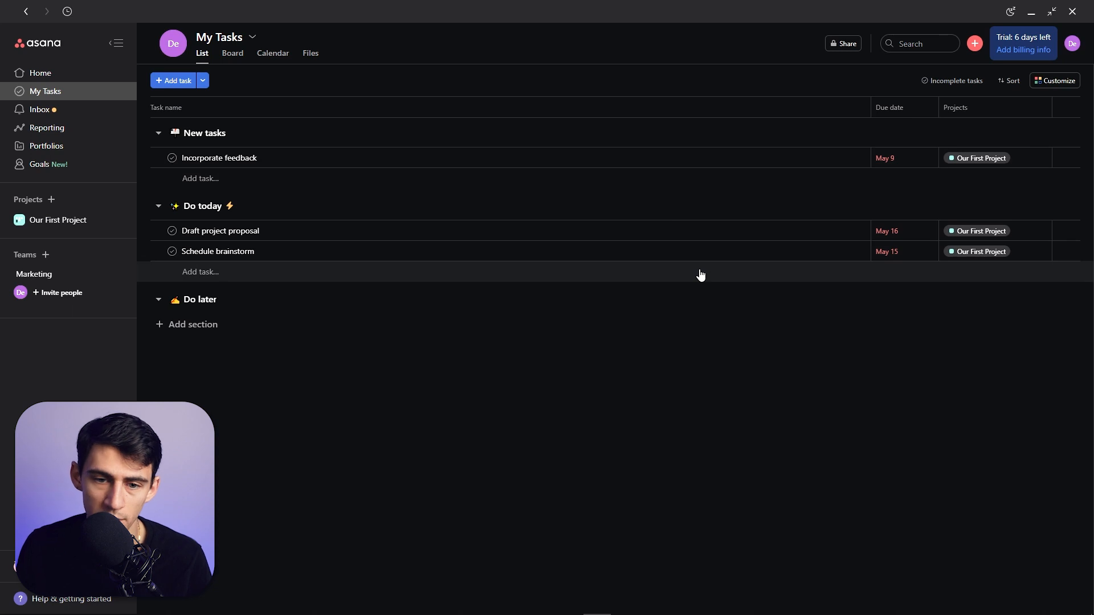
{"action": "mouse_move", "coordinate": [811, 179]}
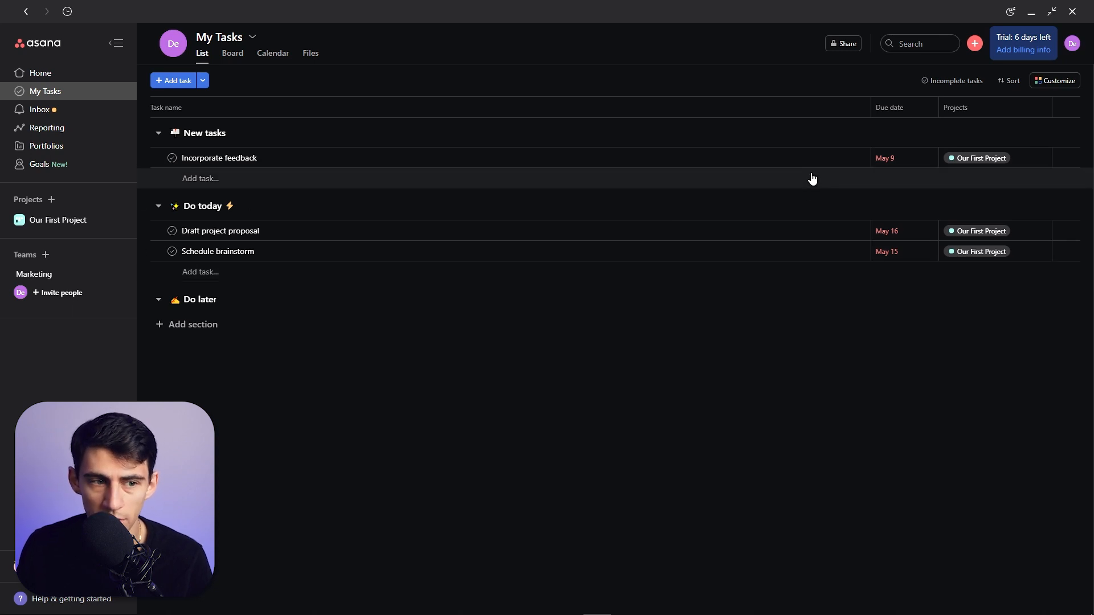
Step: Sort My Tasks by Due Date, leaving Customize settings and the Incomplete tasks filter unchanged
{"action": "left_click", "coordinate": [1009, 80]}
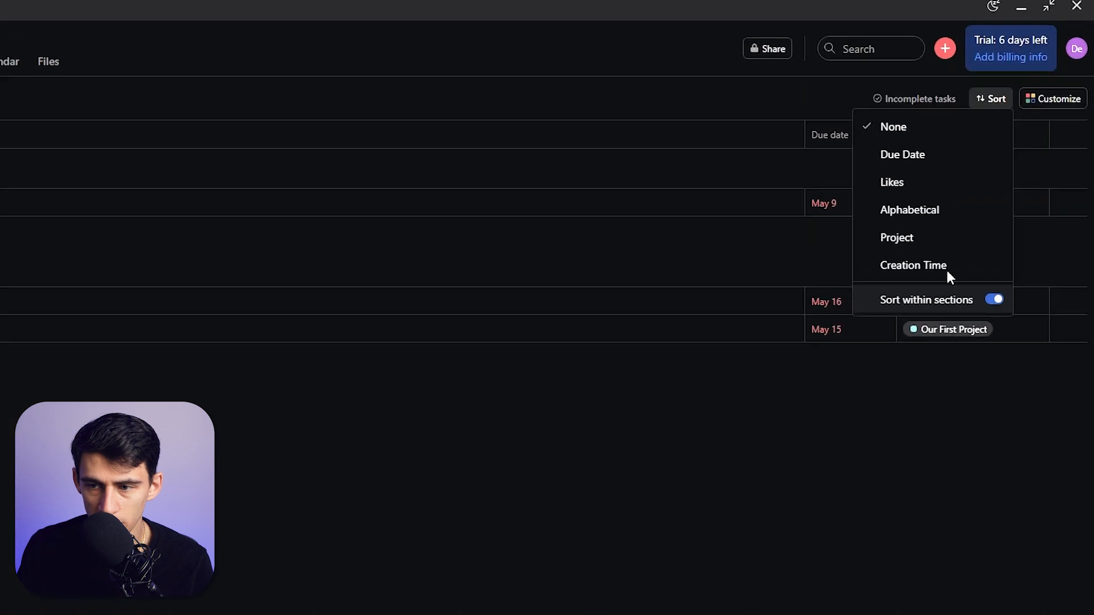
{"action": "left_click", "coordinate": [903, 154]}
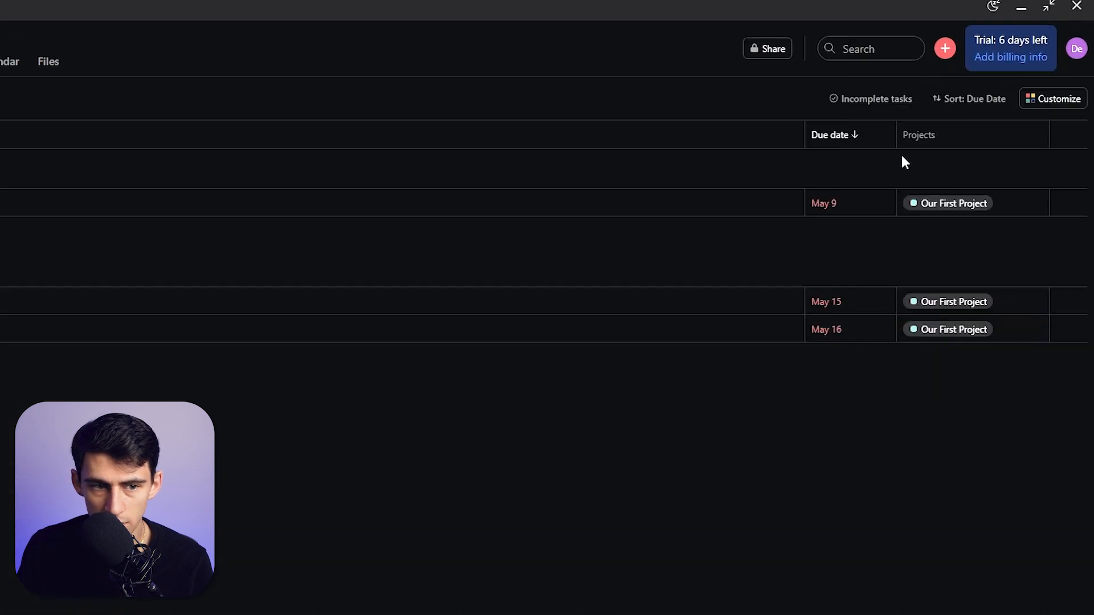
{"action": "left_click", "coordinate": [1052, 98]}
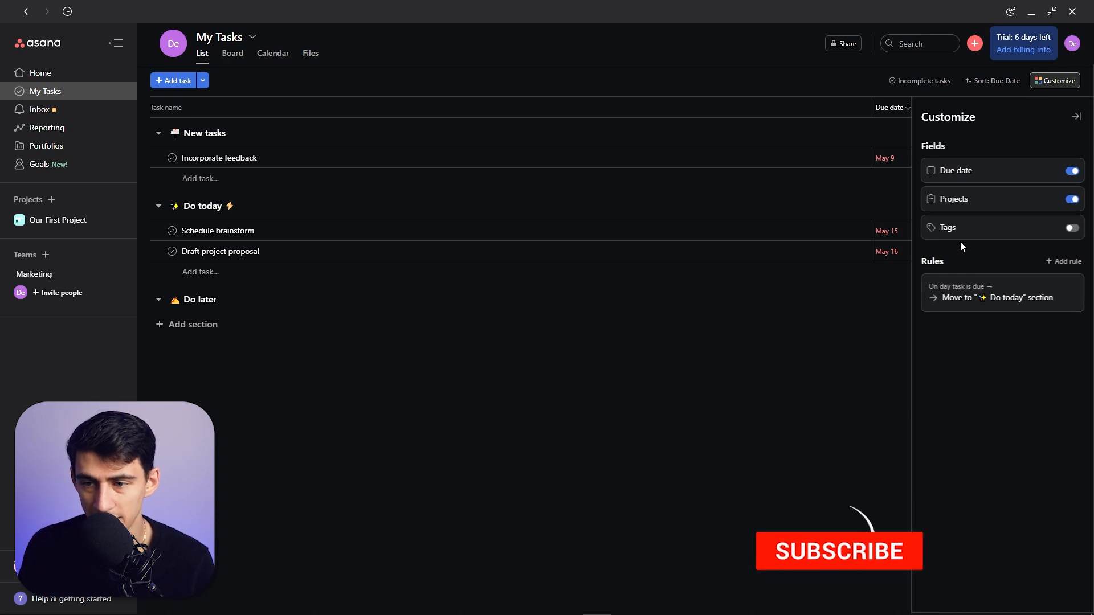
{"action": "left_click", "coordinate": [1077, 116]}
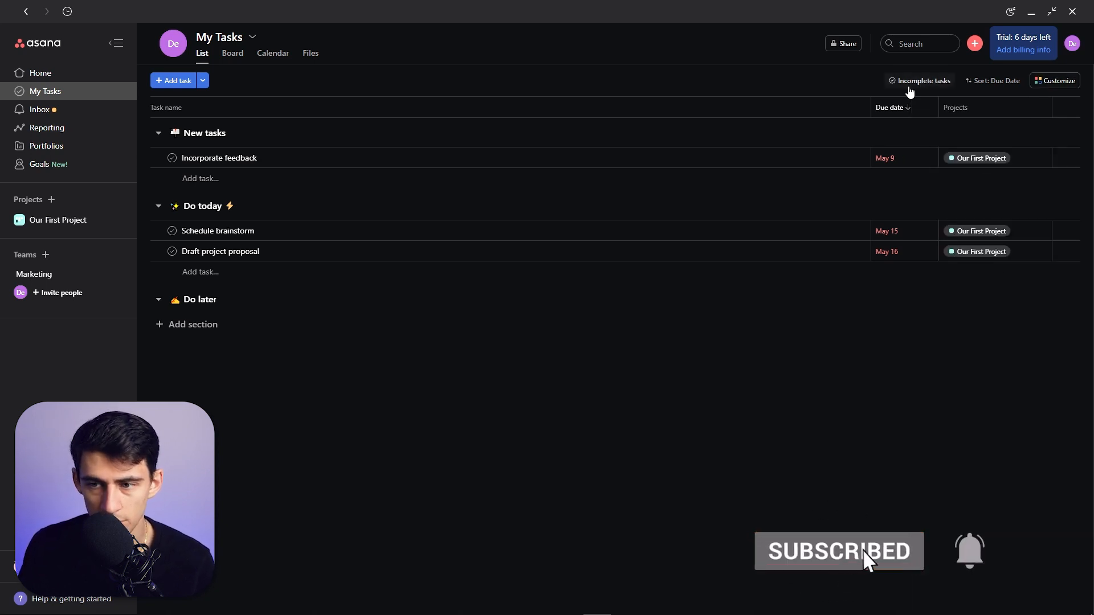
{"action": "left_click", "coordinate": [921, 81]}
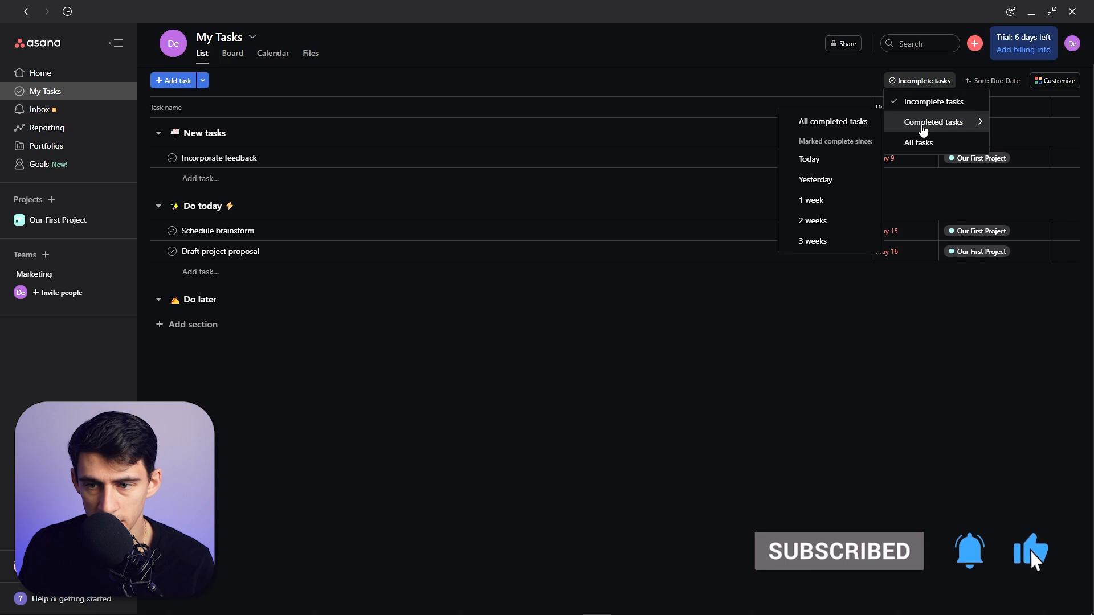
{"action": "left_click", "coordinate": [625, 410]}
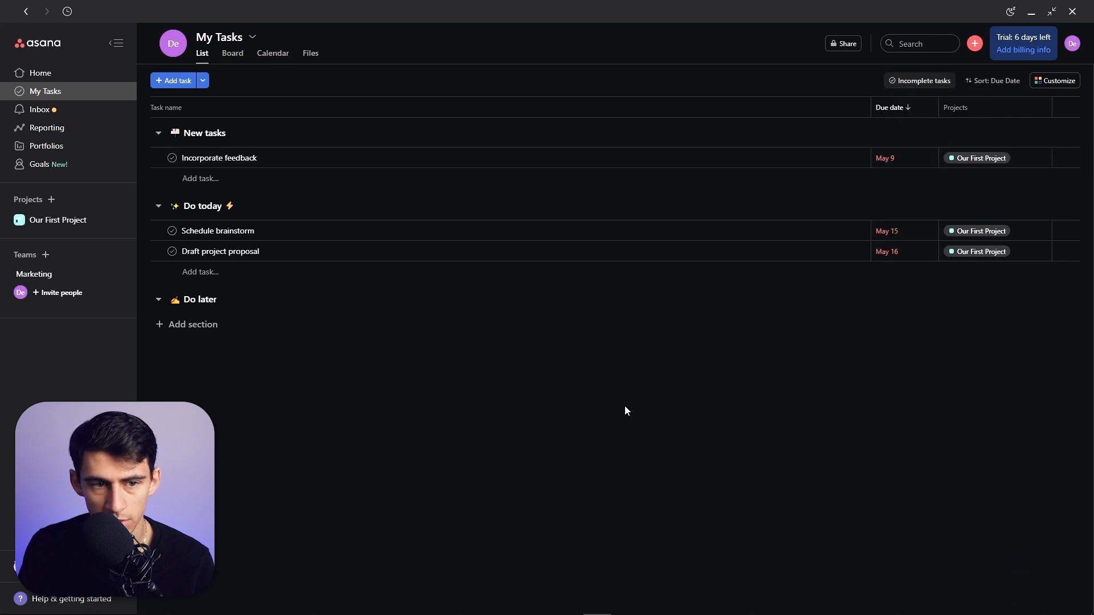
Step: Rename the New tasks and Do today section headers, entering 'Waiting' for the new name
{"action": "double_click", "coordinate": [204, 132]}
{"action": "type", "text": "✅ Priority 1"}
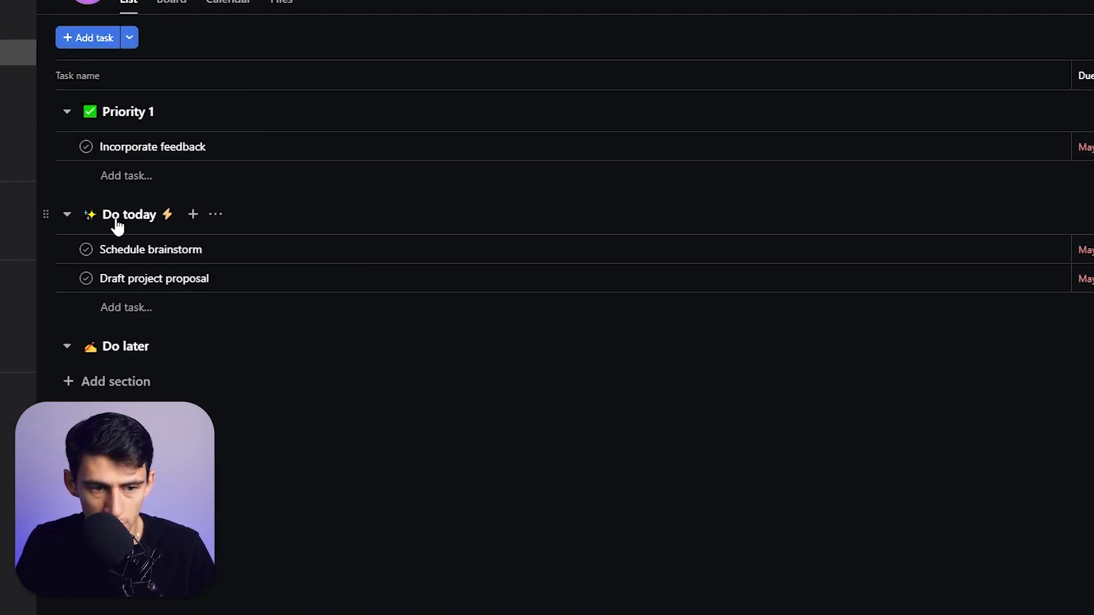
{"action": "double_click", "coordinate": [128, 214]}
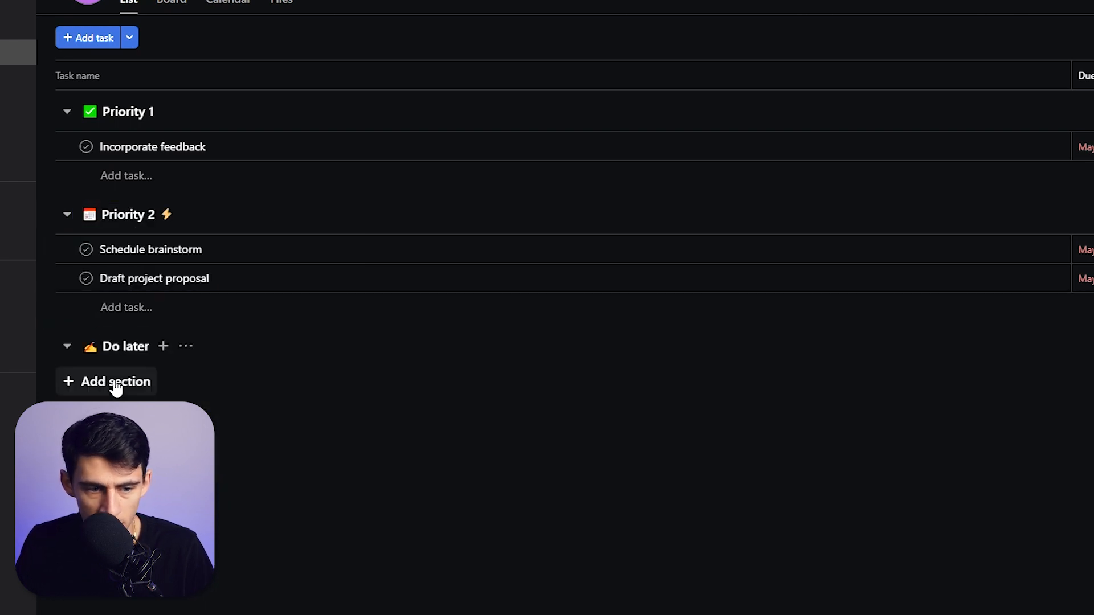
{"action": "type", "text": "Waiting On"}
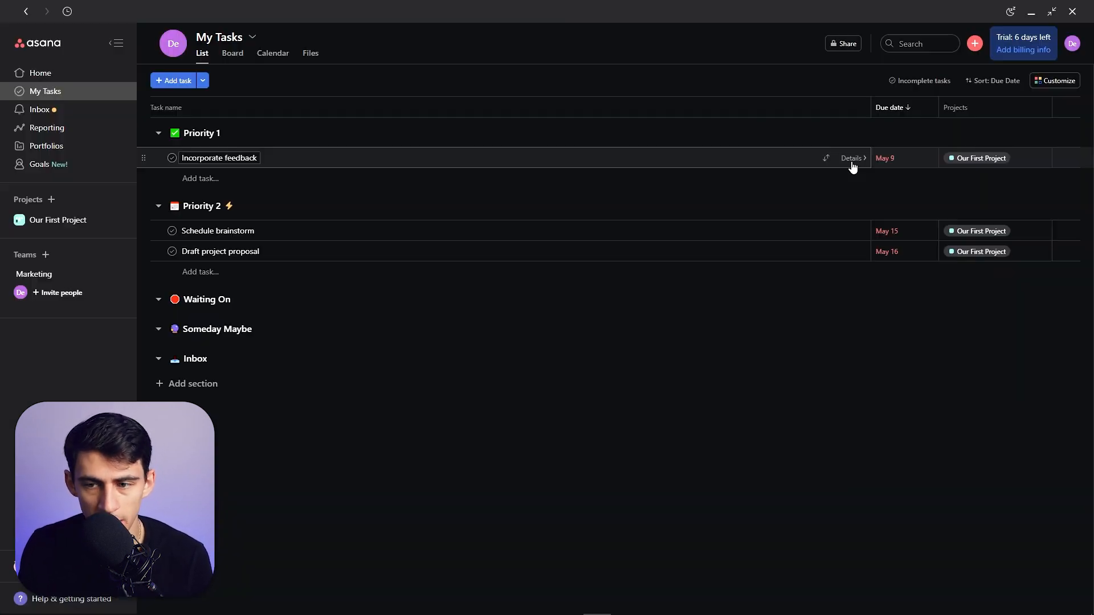
{"action": "mouse_move", "coordinate": [322, 123]}
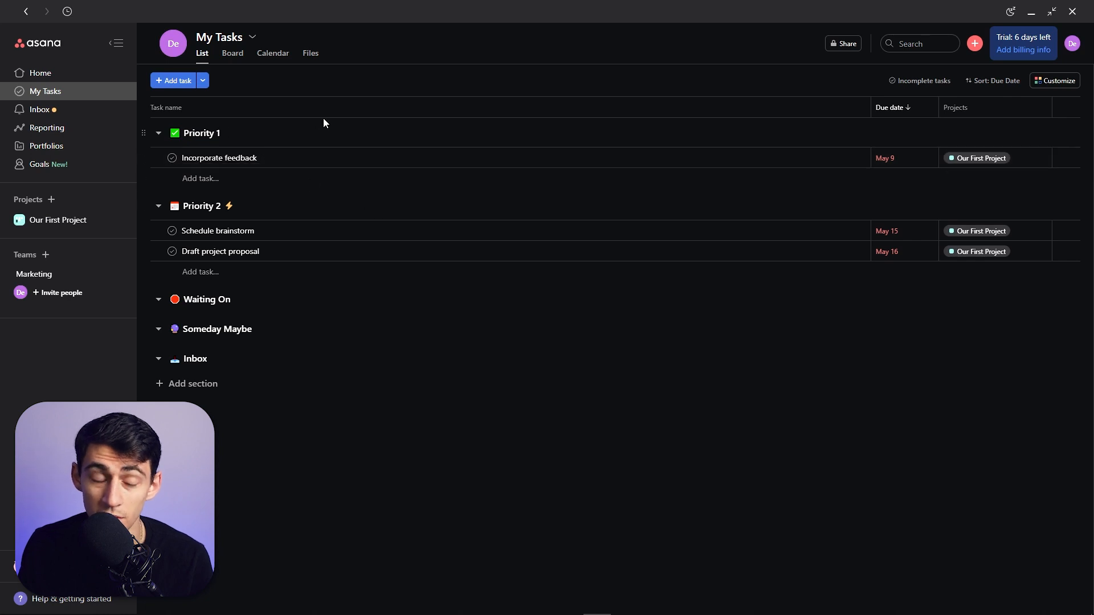
{"action": "mouse_move", "coordinate": [290, 232]}
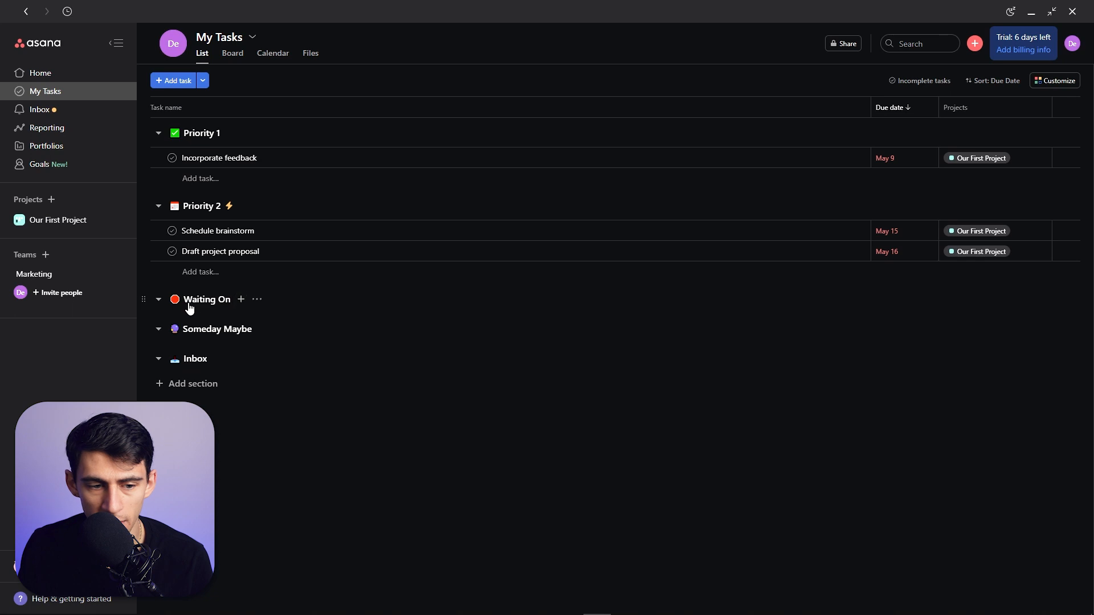
{"action": "mouse_move", "coordinate": [240, 299]}
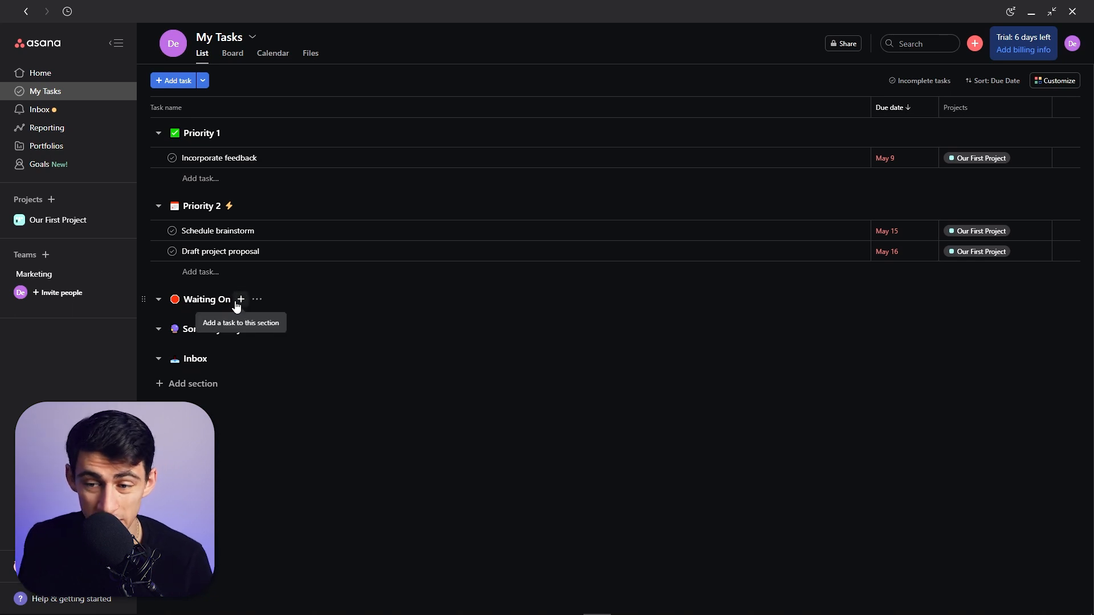
{"action": "mouse_move", "coordinate": [241, 285]}
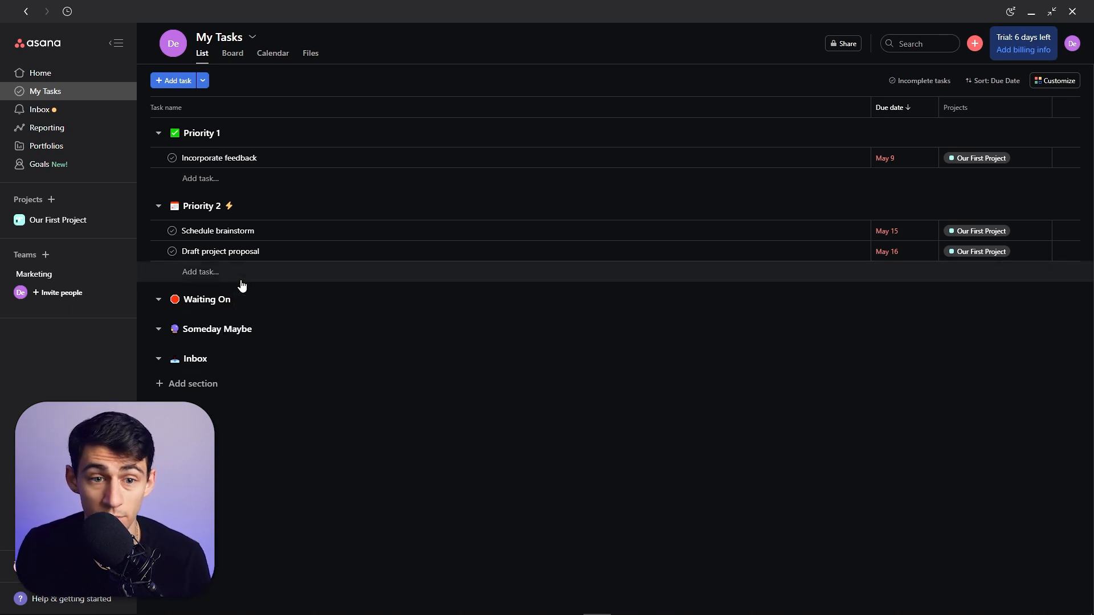
{"action": "mouse_move", "coordinate": [205, 340]}
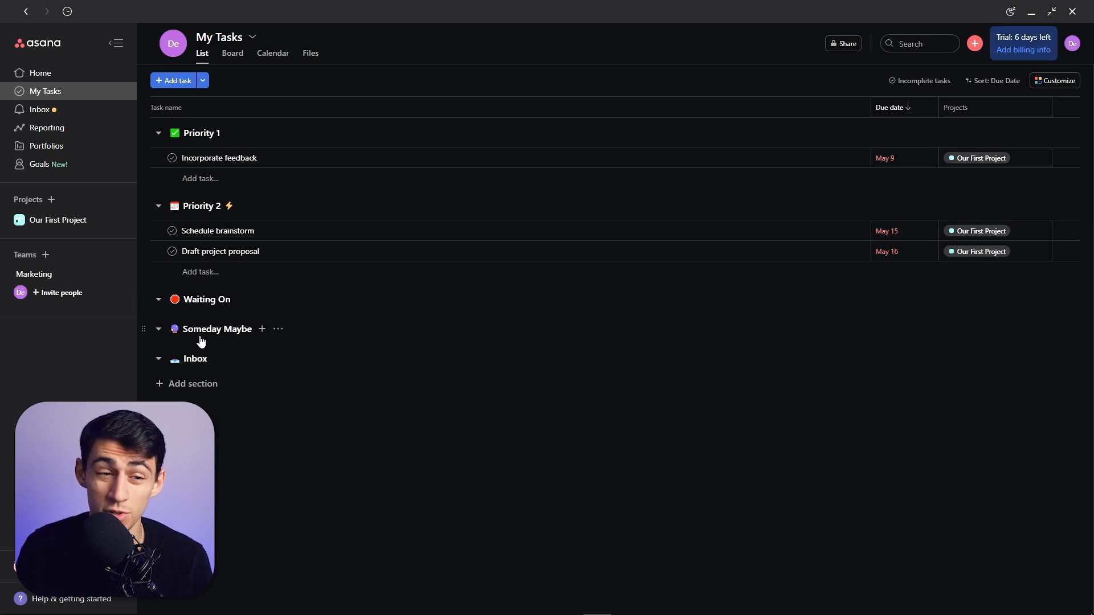
{"action": "mouse_move", "coordinate": [199, 309]}
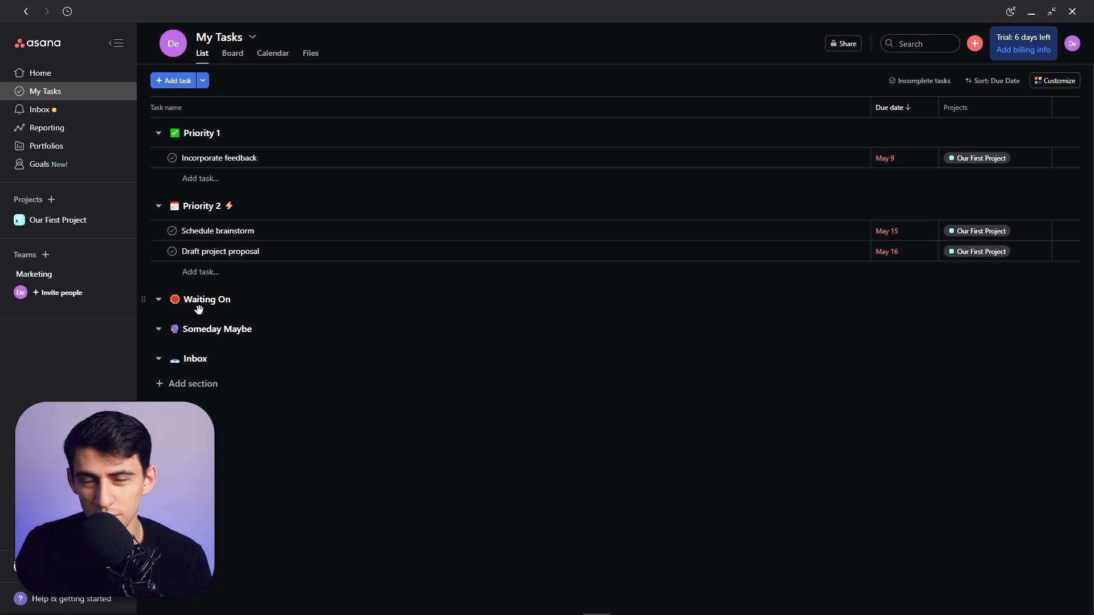
{"action": "mouse_move", "coordinate": [217, 359]}
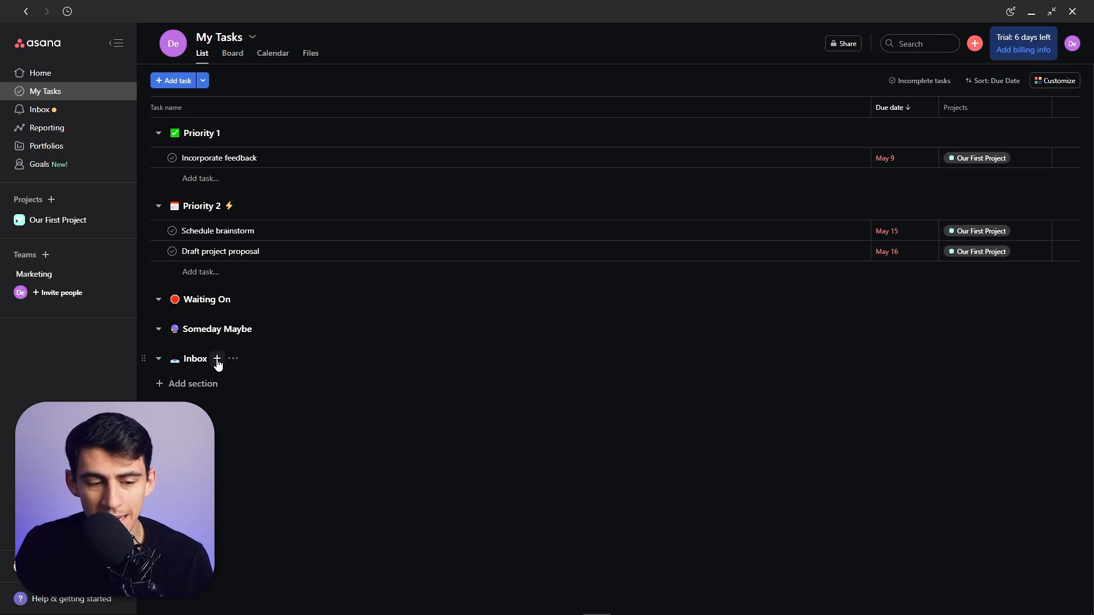
{"action": "mouse_move", "coordinate": [176, 388]}
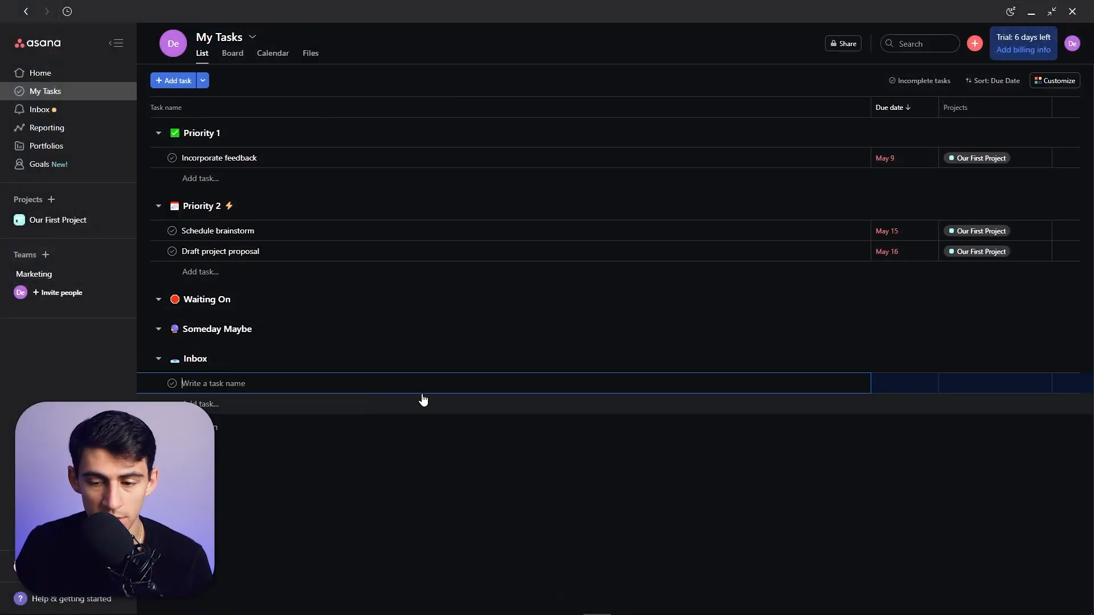
{"action": "mouse_move", "coordinate": [975, 370]}
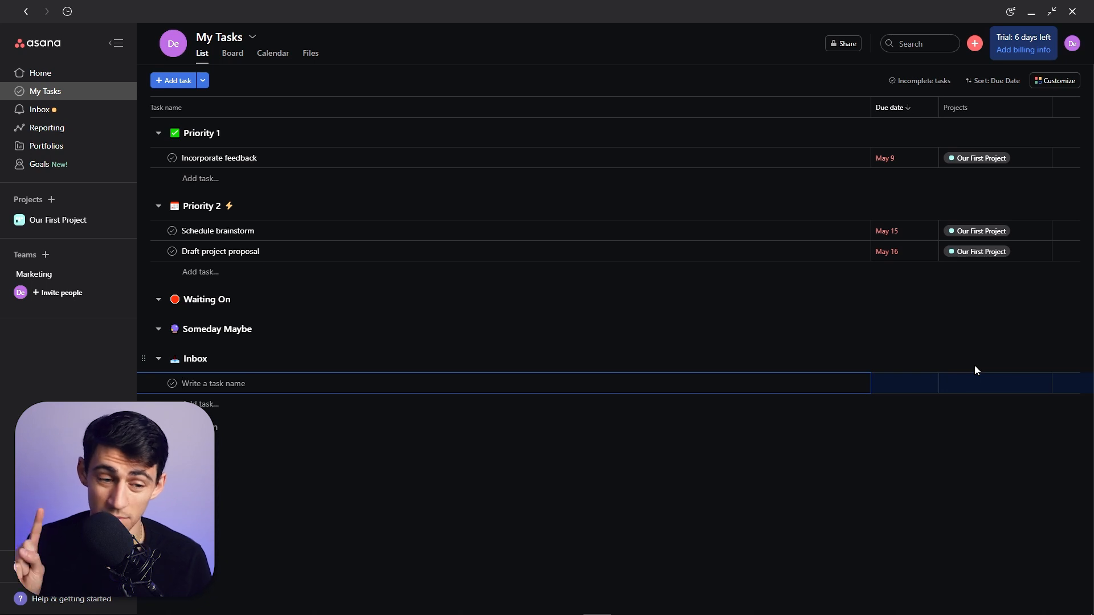
{"action": "mouse_move", "coordinate": [253, 178]}
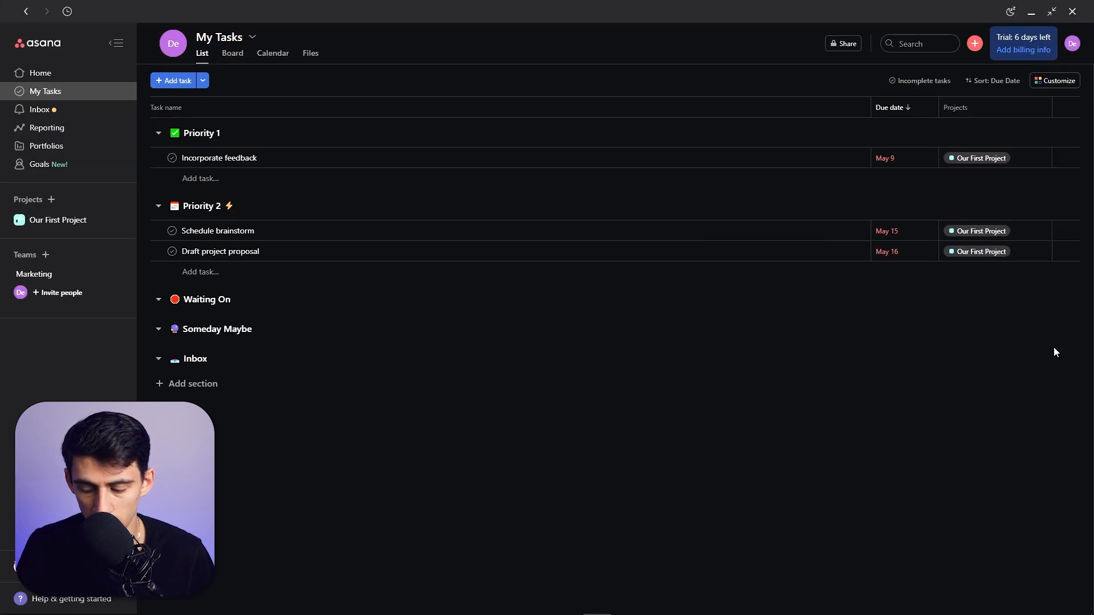
Step: Create a task named 'Test this out' from the quick-add window so it lands in Inbox
{"action": "left_click", "coordinate": [173, 80]}
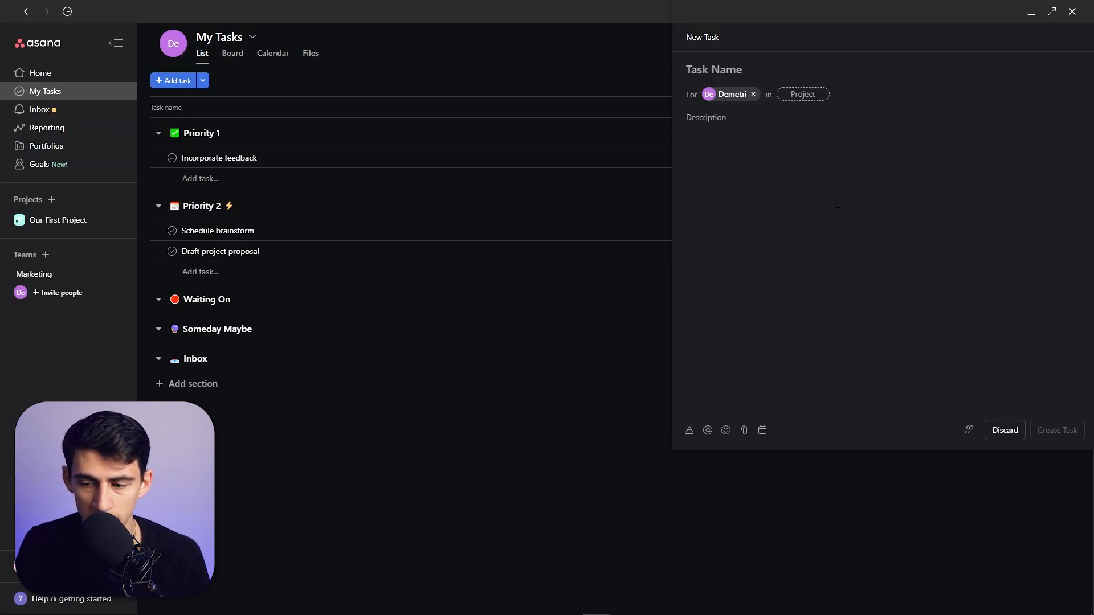
{"action": "mouse_move", "coordinate": [1031, 49]}
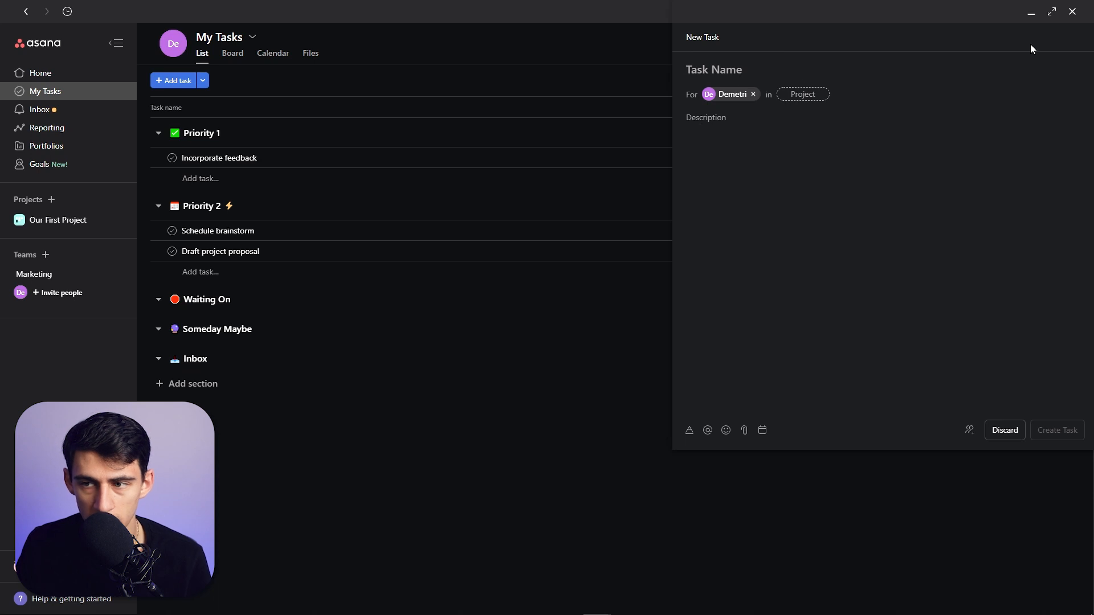
{"action": "left_click", "coordinate": [1005, 430]}
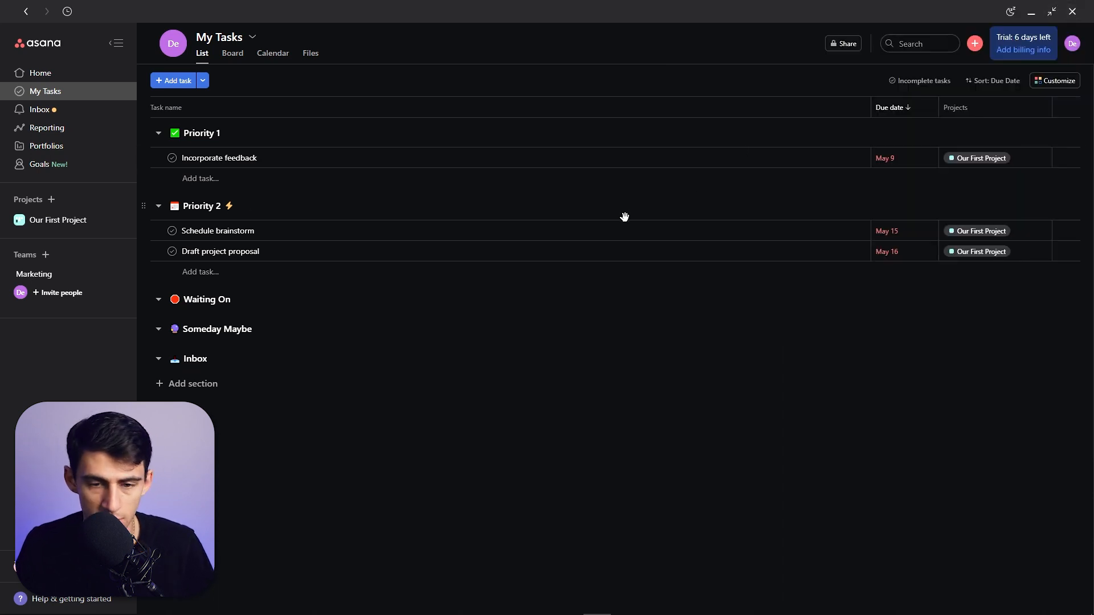
{"action": "left_click", "coordinate": [974, 44]}
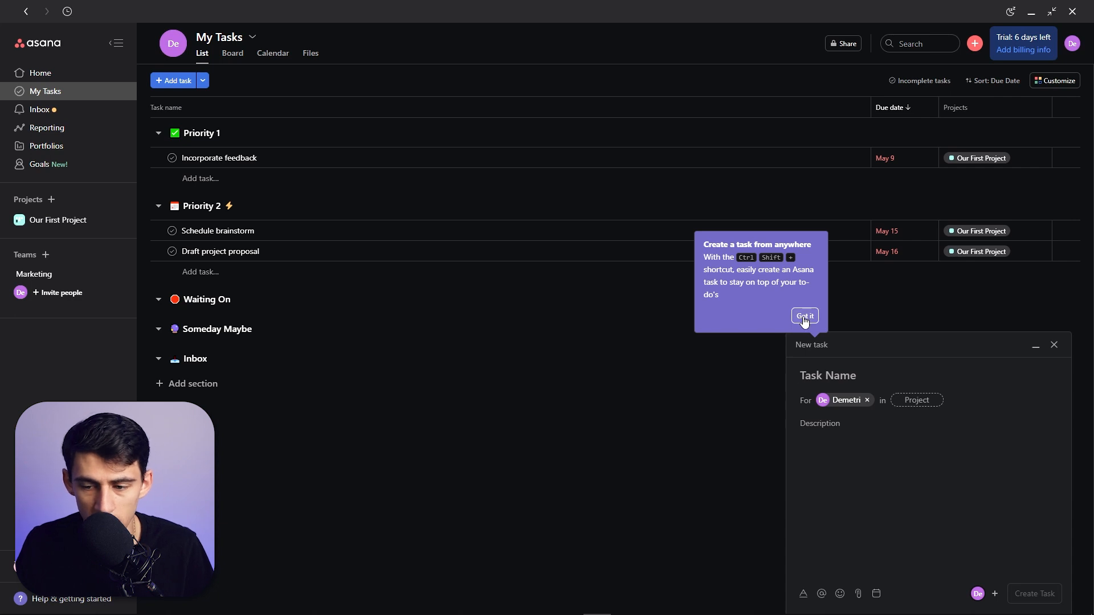
{"action": "left_click", "coordinate": [804, 316]}
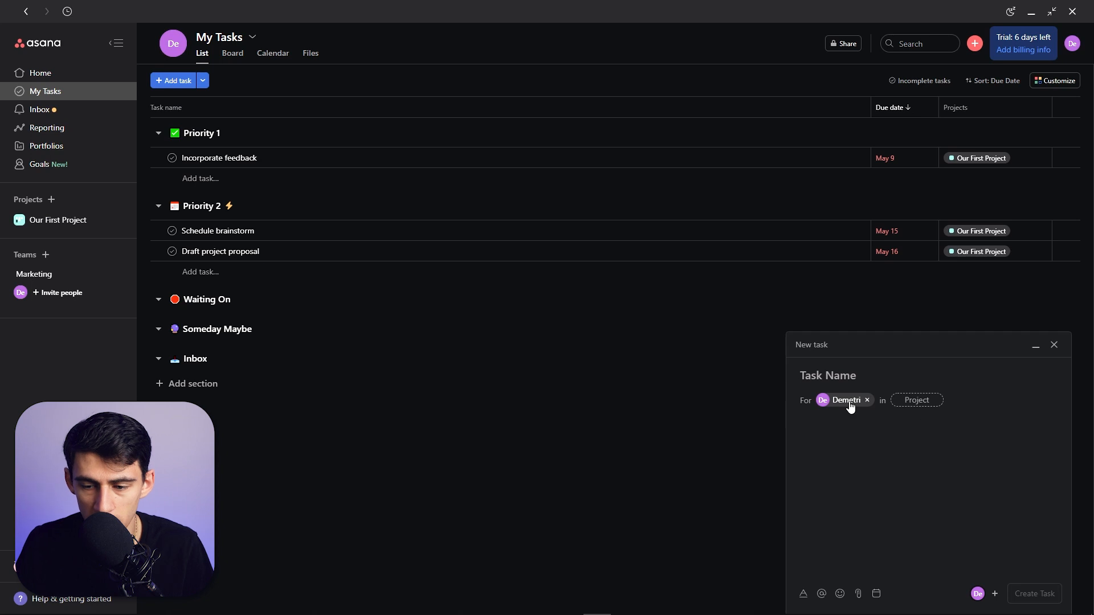
{"action": "type", "text": "Test thi"}
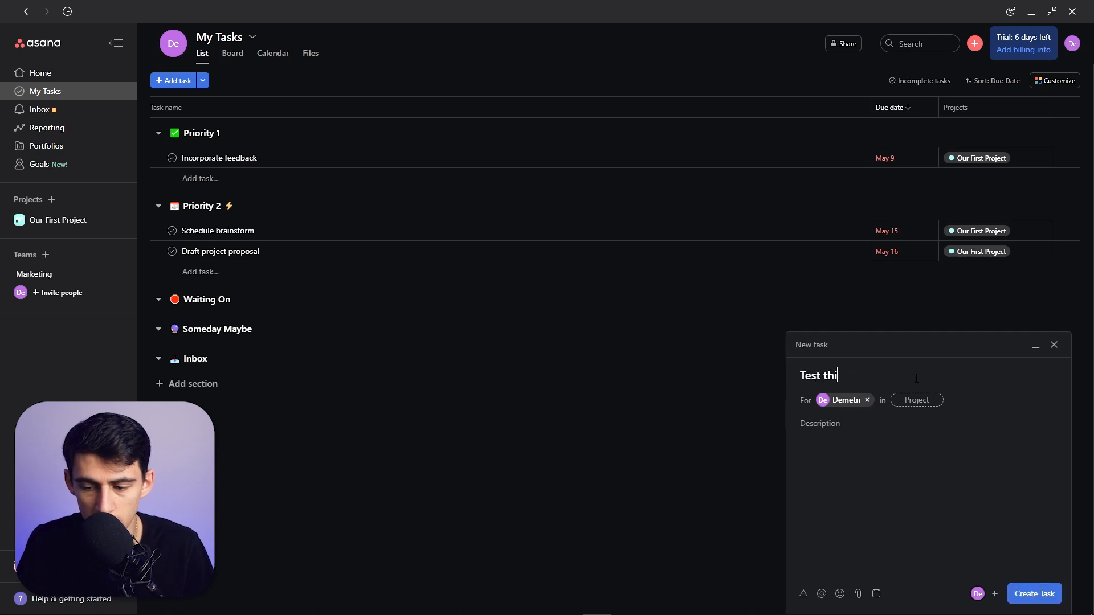
{"action": "left_click", "coordinate": [1033, 593]}
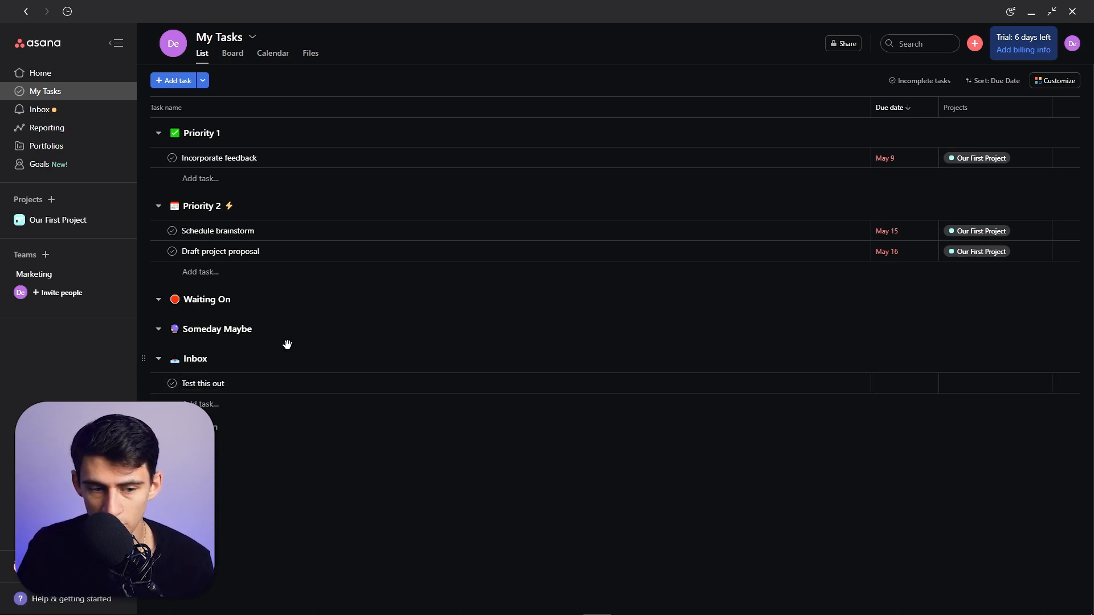
{"action": "mouse_move", "coordinate": [217, 359]}
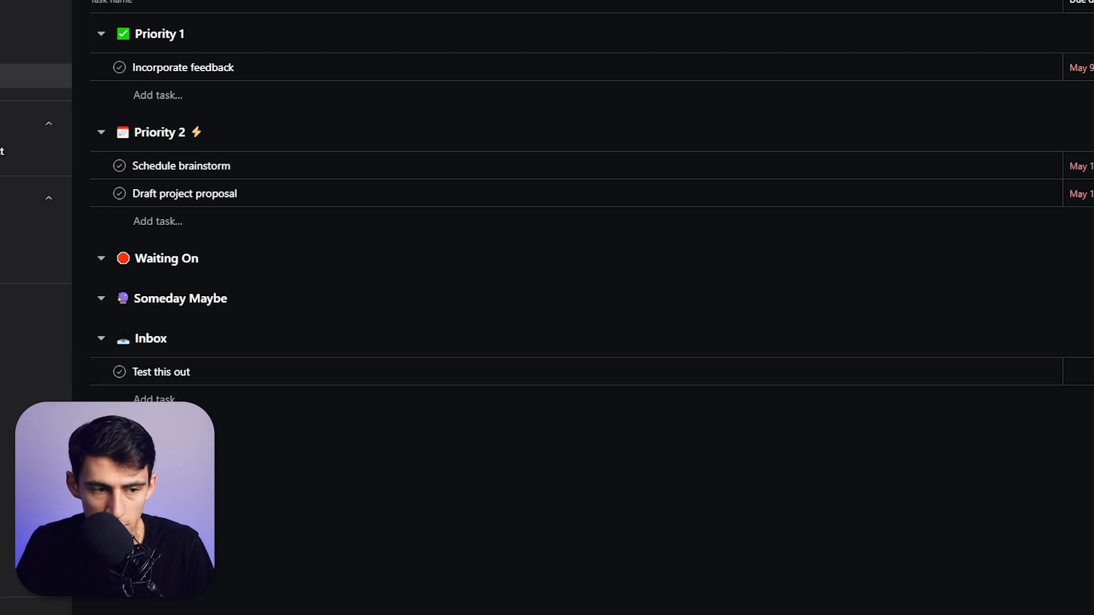
Step: View Our First Project as a list and move Draft project proposal to another My Tasks section
{"action": "left_click", "coordinate": [244, 70]}
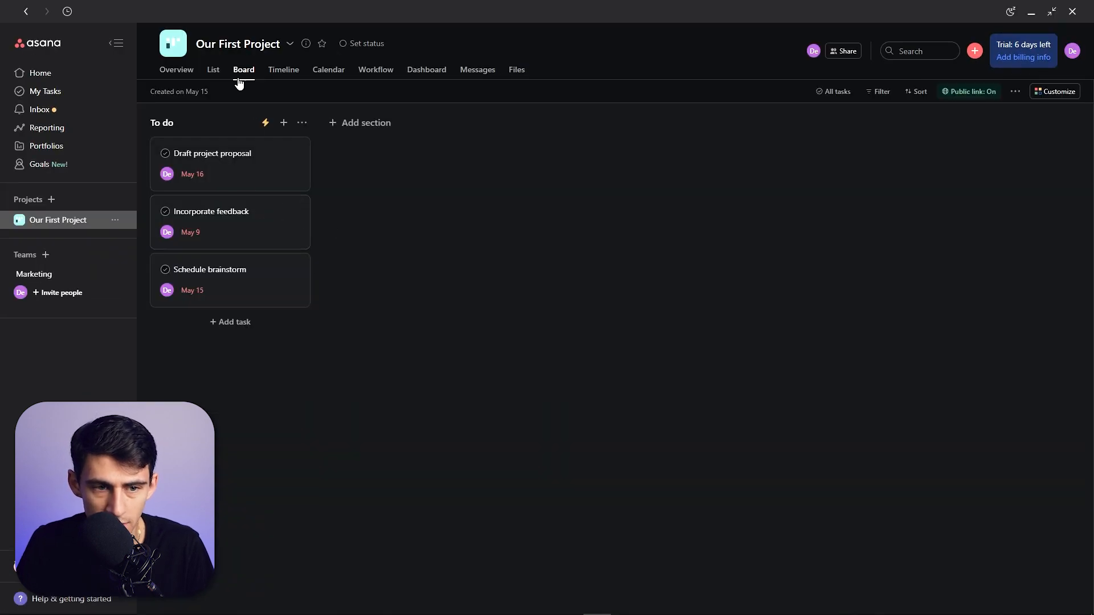
{"action": "left_click", "coordinate": [213, 70]}
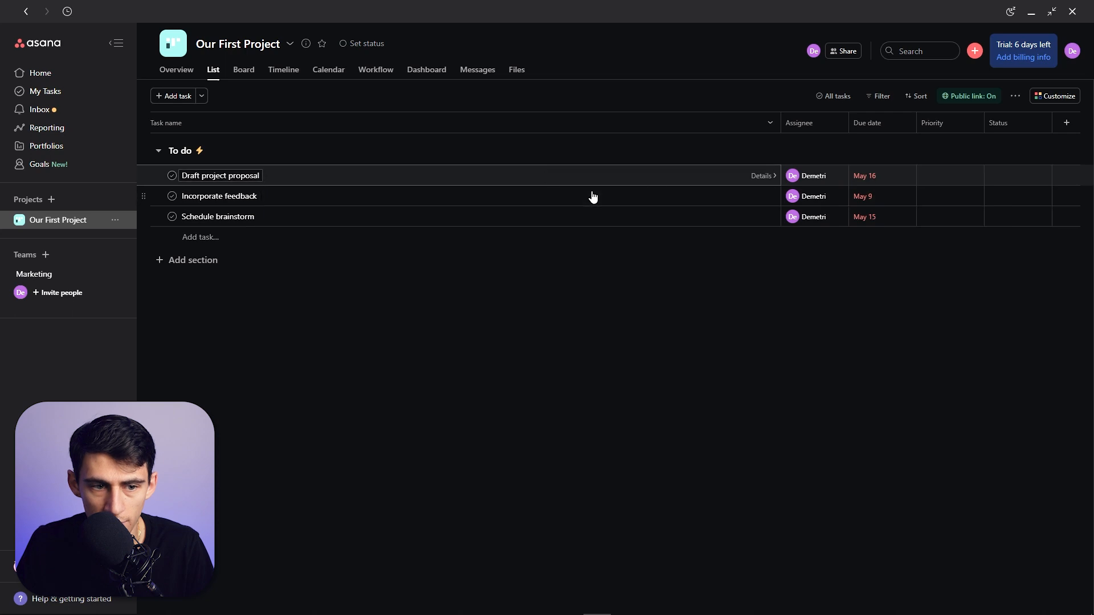
{"action": "mouse_move", "coordinate": [532, 239]}
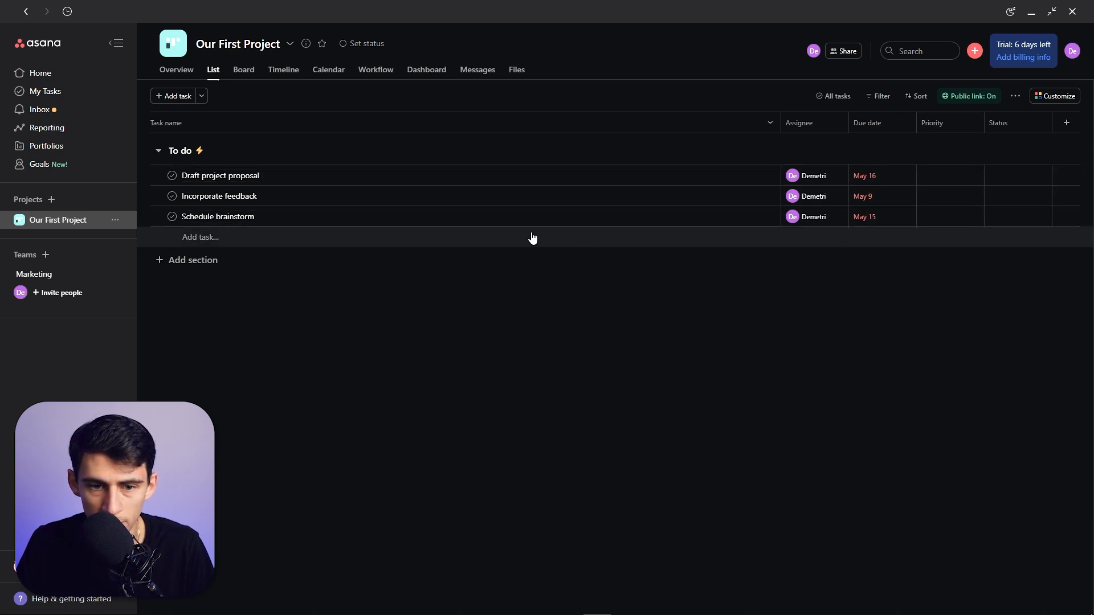
{"action": "left_click", "coordinate": [220, 175]}
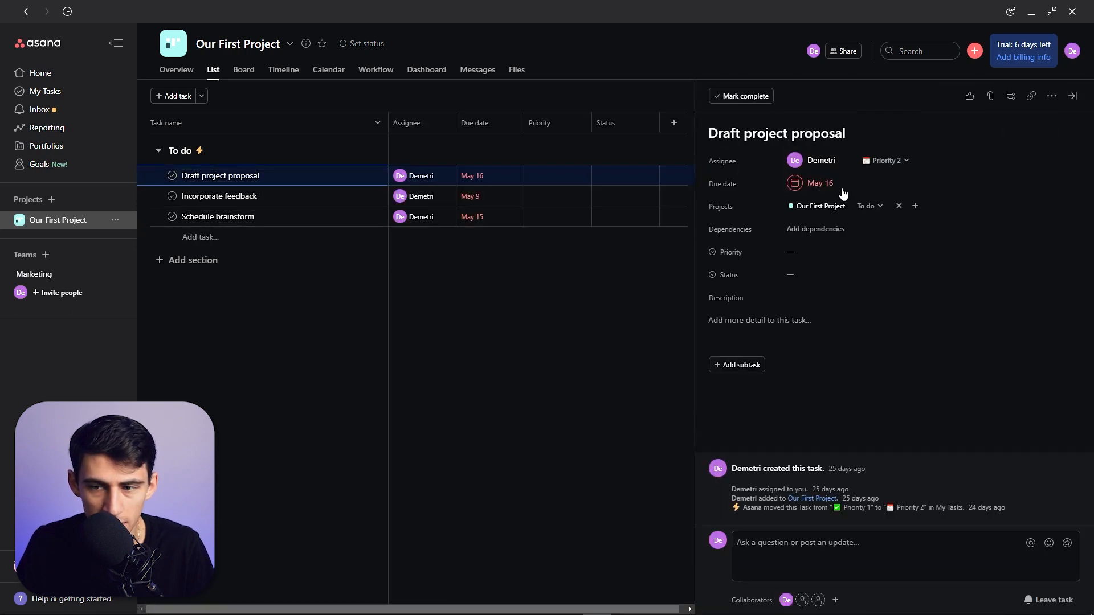
{"action": "left_click", "coordinate": [888, 161]}
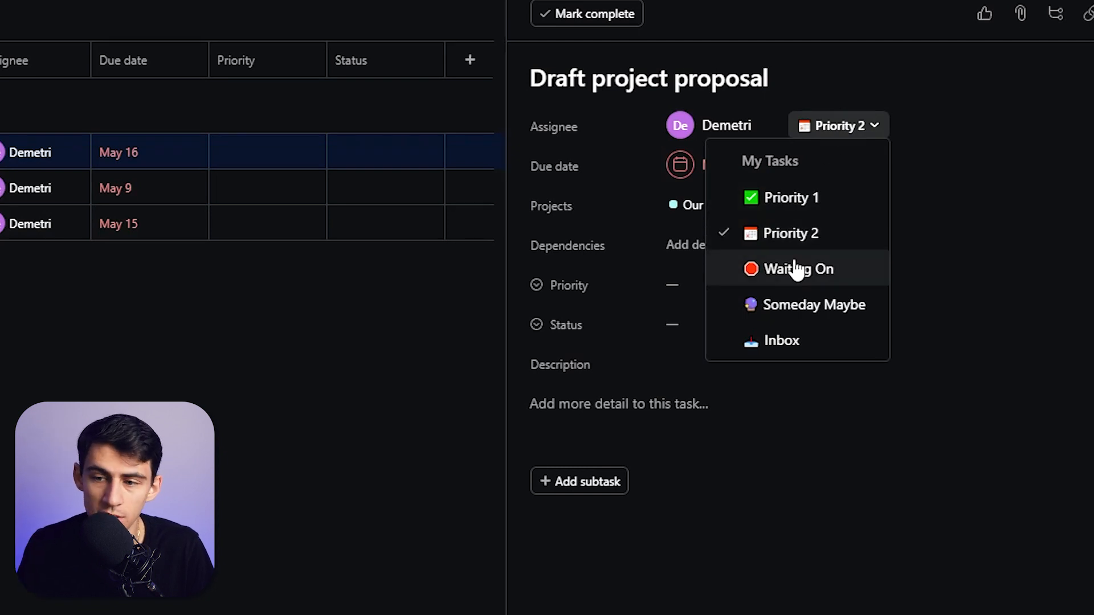
{"action": "left_click", "coordinate": [779, 339]}
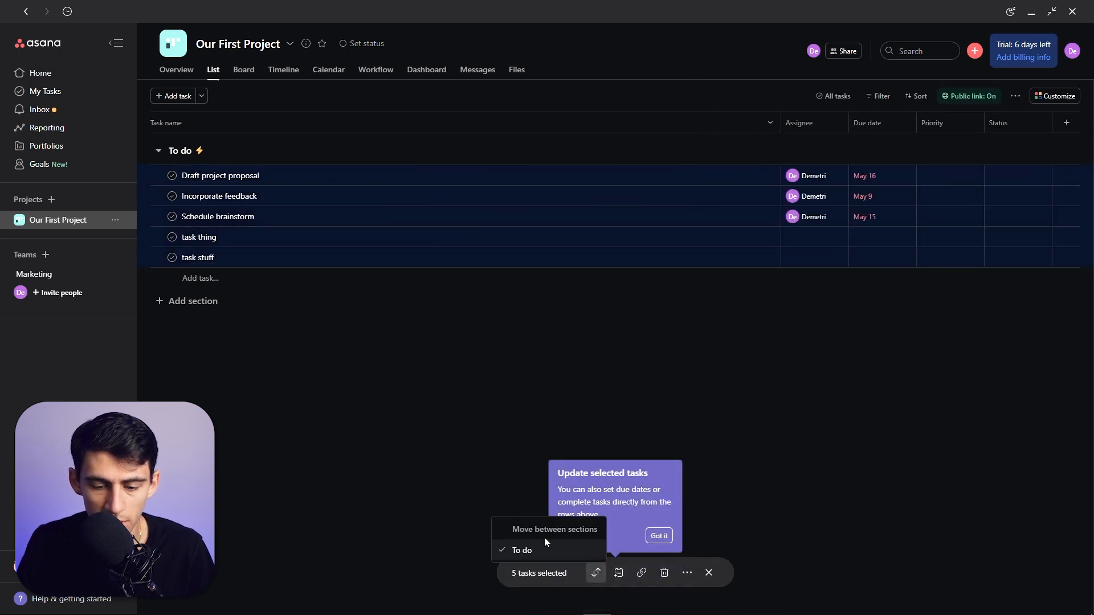
Step: Assign task stuff to yourself with its My Tasks section, and review task thing's details
{"action": "left_click", "coordinate": [686, 573]}
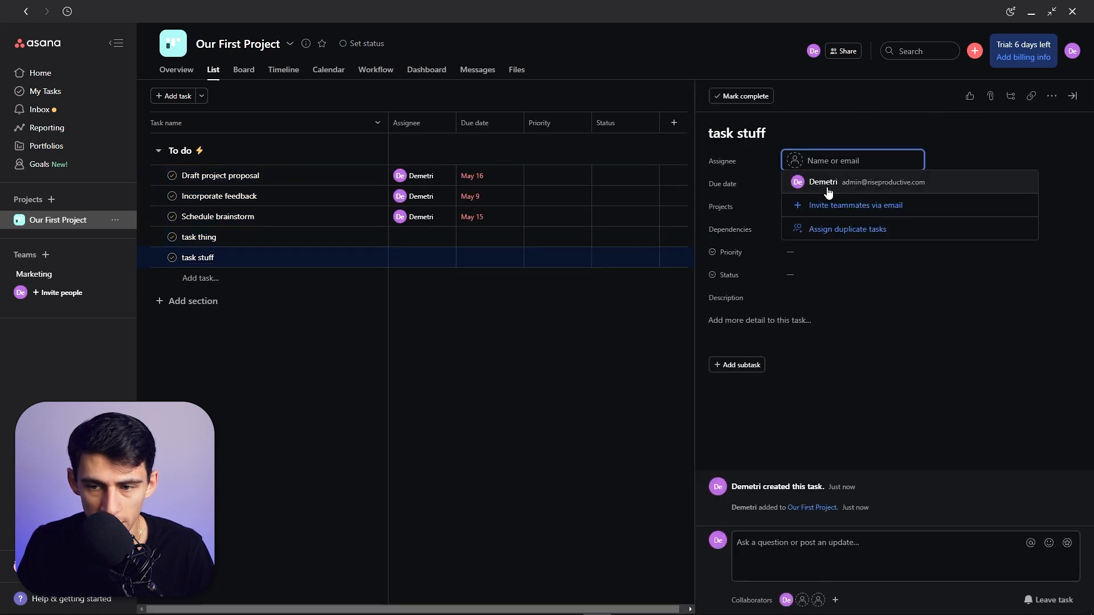
{"action": "left_click", "coordinate": [823, 182]}
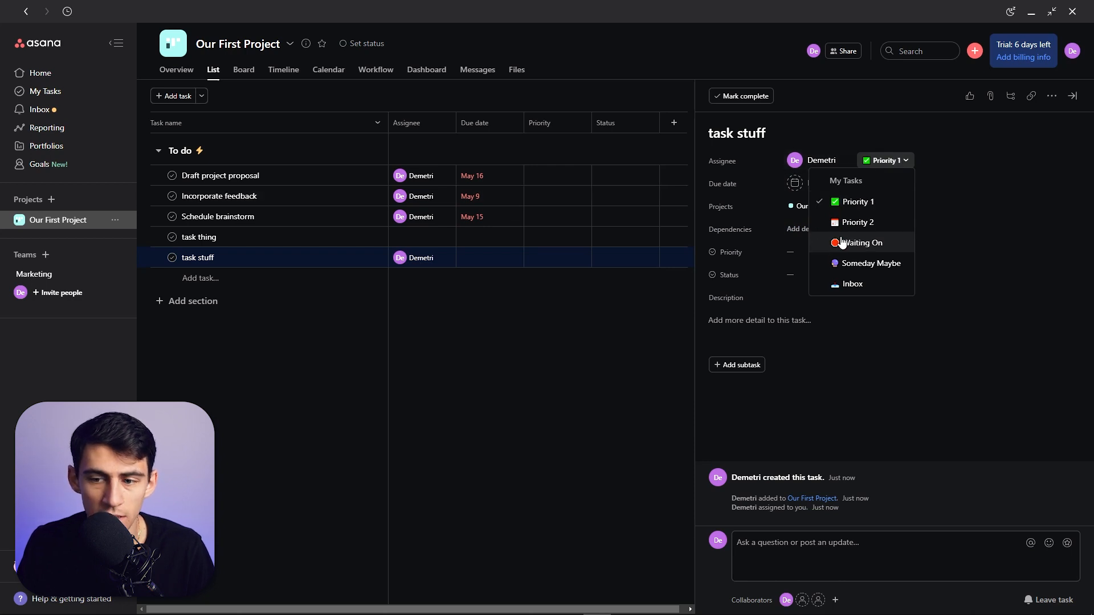
{"action": "left_click", "coordinate": [198, 237]}
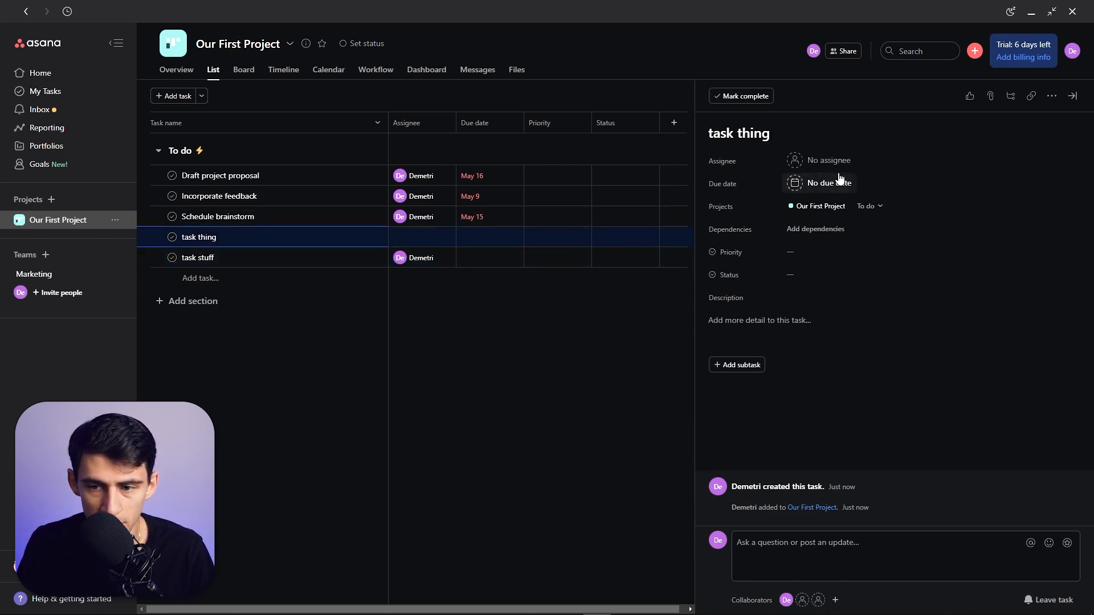
{"action": "left_click", "coordinate": [868, 205]}
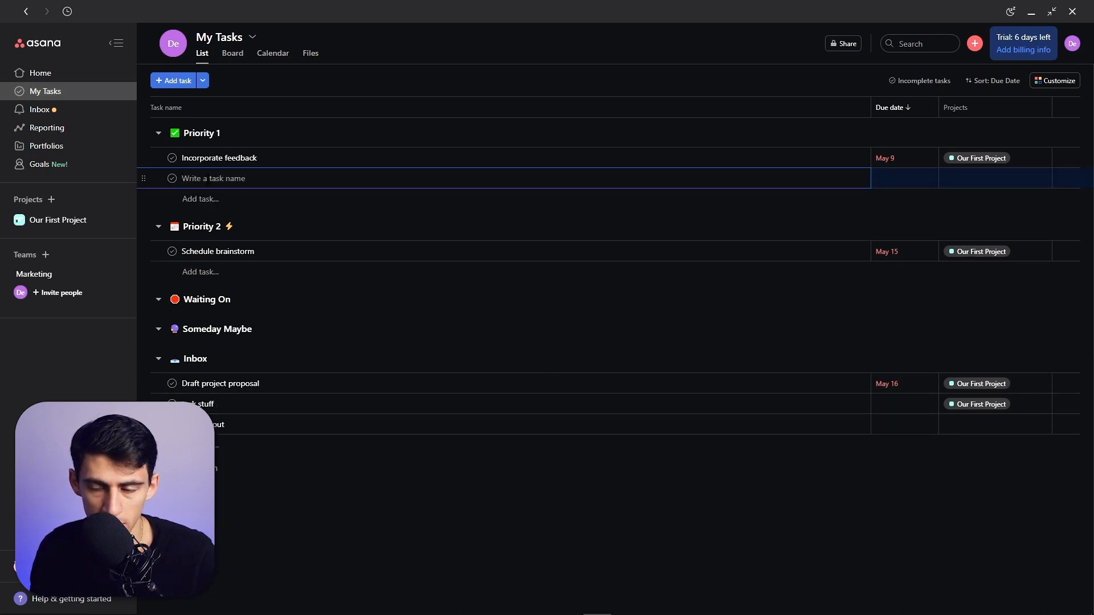
Step: Name the task Weekly Review and add subtasks beginning with Move Items Out
{"action": "type", "text": "Weekly Re"}
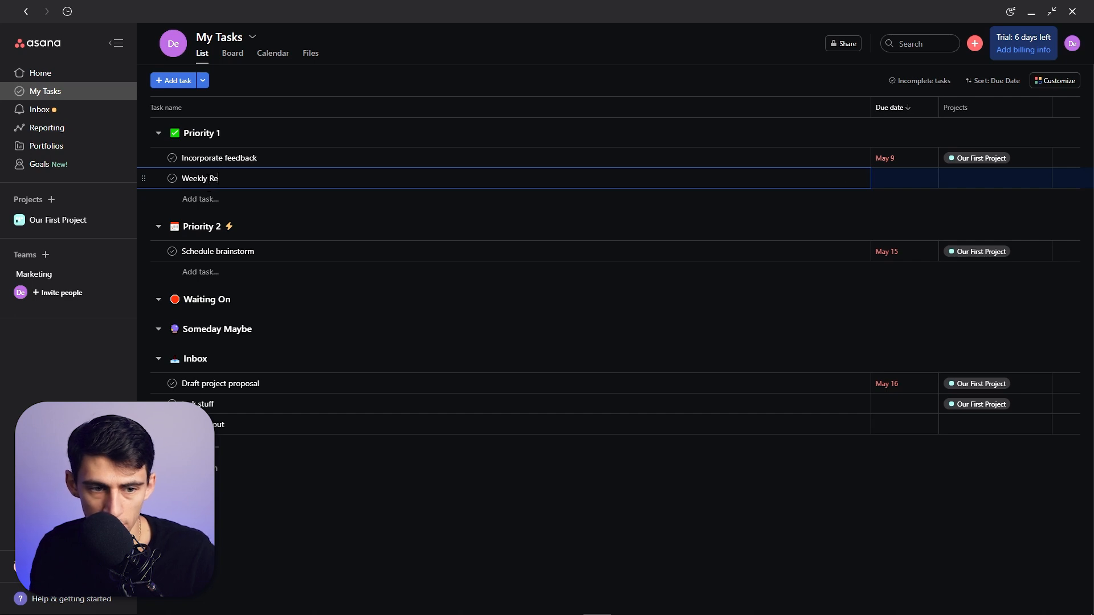
{"action": "left_click", "coordinate": [903, 179]}
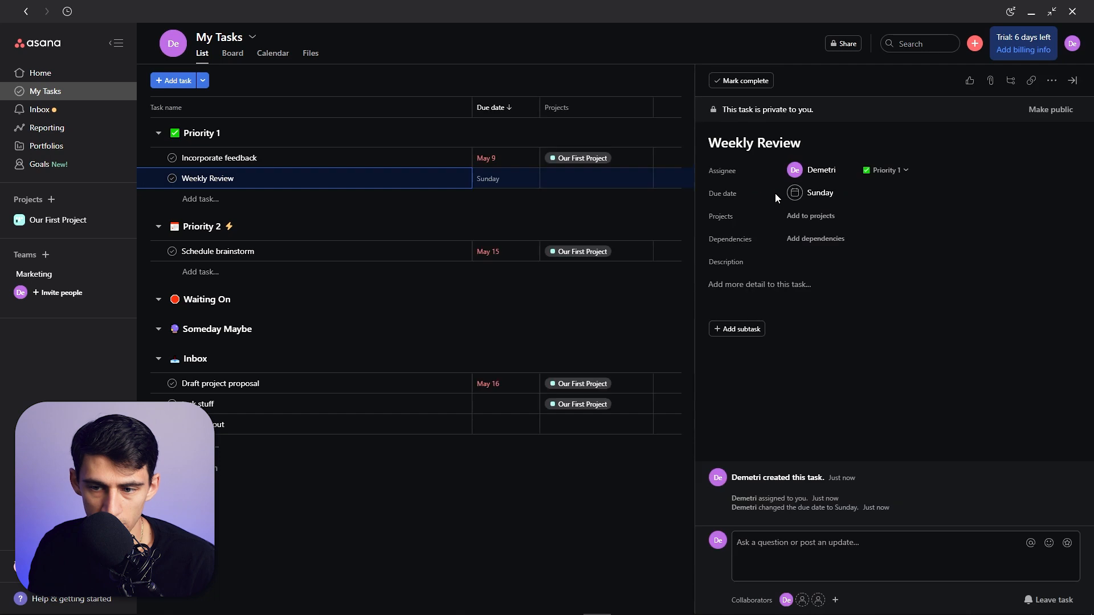
{"action": "left_click", "coordinate": [759, 284]}
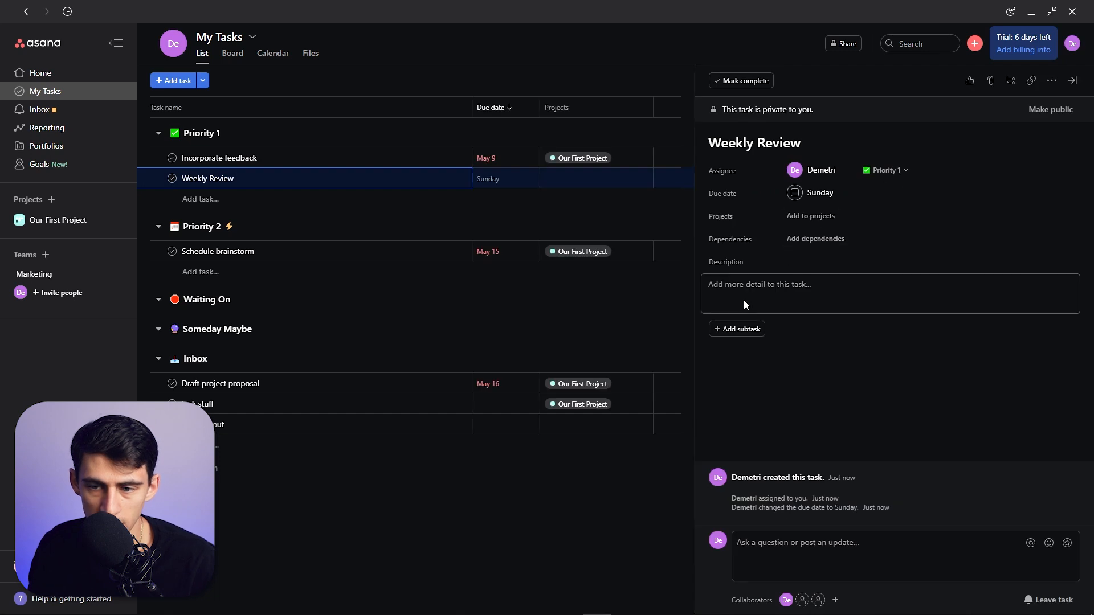
{"action": "left_click", "coordinate": [737, 328]}
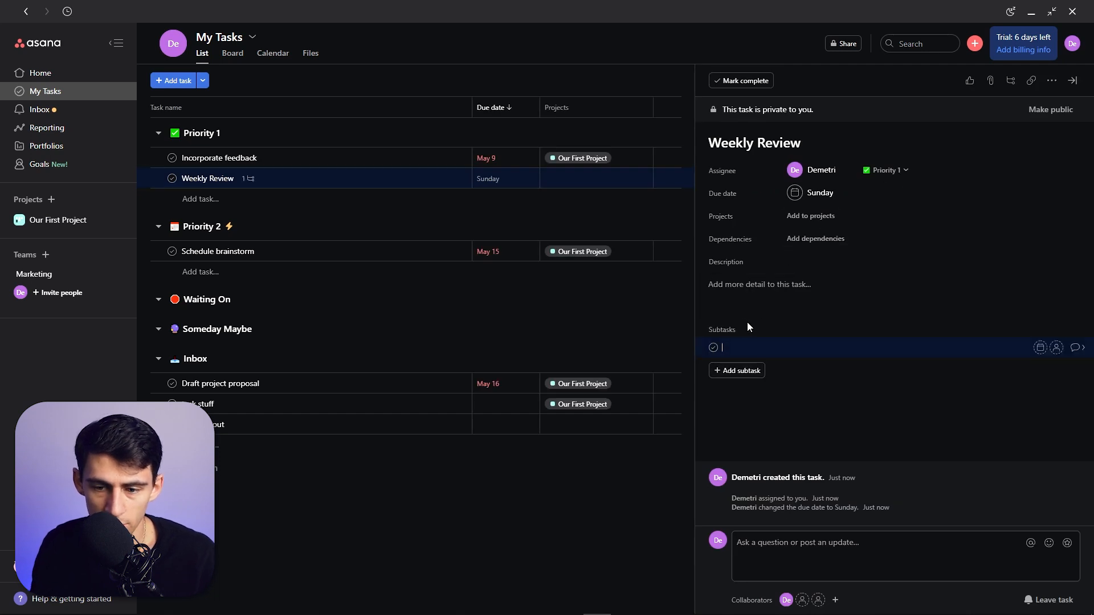
{"action": "type", "text": "Move Items Out of Inbox"}
{"action": "type", "text": "Write Week"}
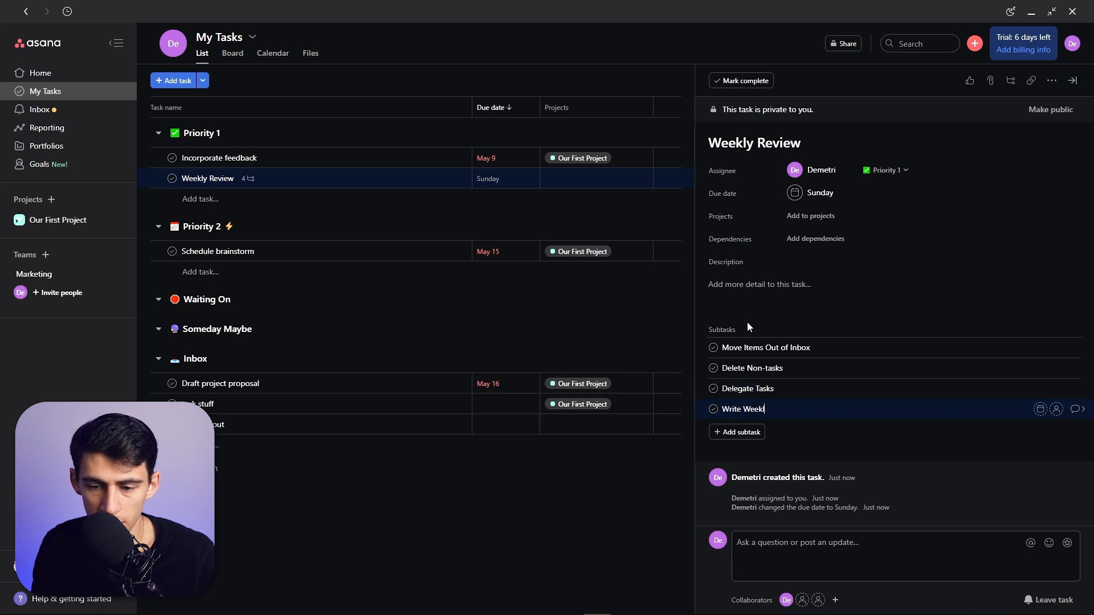
Step: Add the subtask Write Weekly Review Notes and set Weekly Review's due date to repeat
{"action": "type", "text": "ly Review Notes"}
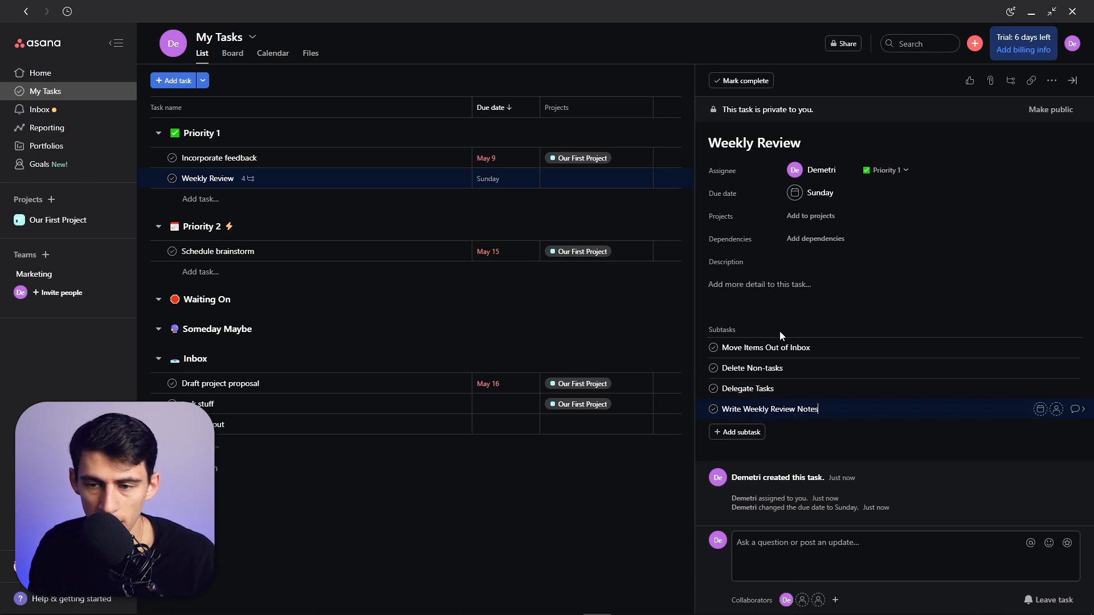
{"action": "left_click", "coordinate": [822, 193]}
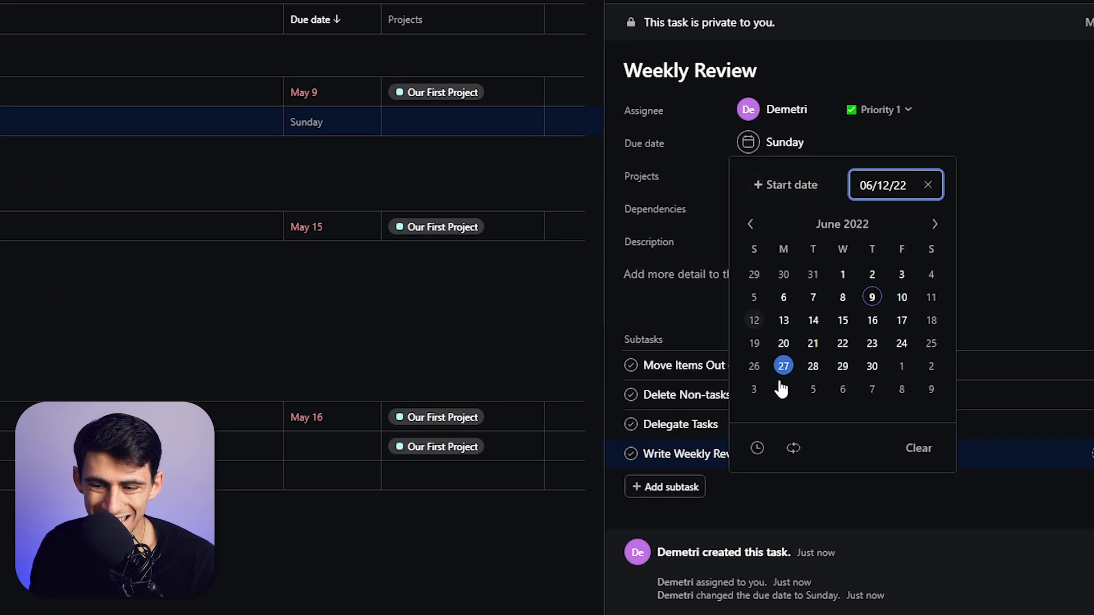
{"action": "left_click", "coordinate": [793, 447]}
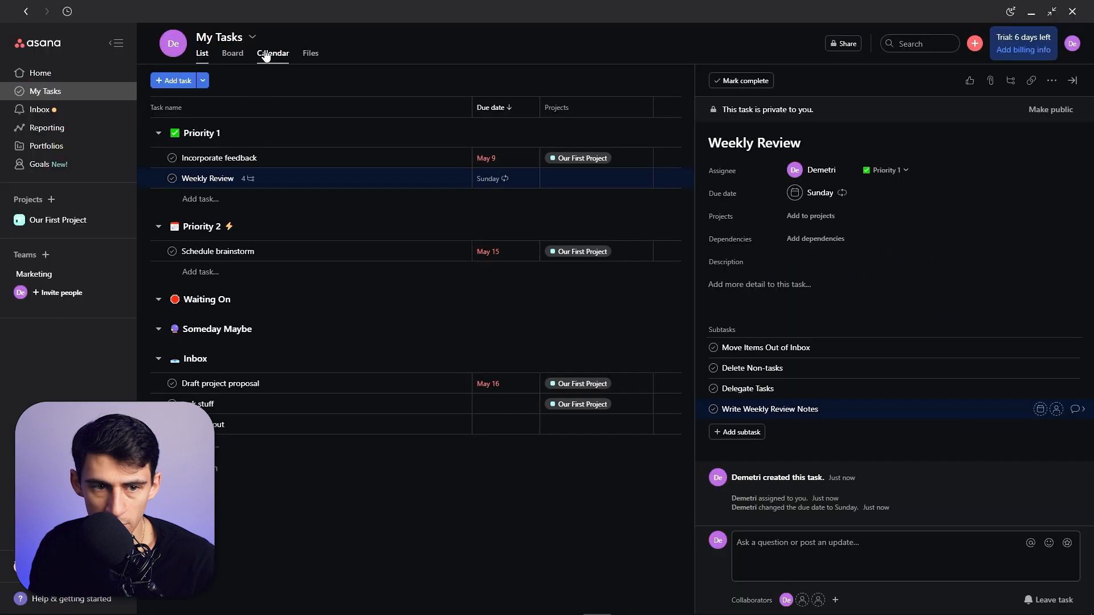
Step: Switch My Tasks to the June calendar and check Weekly Review on the 12th
{"action": "left_click", "coordinate": [273, 53]}
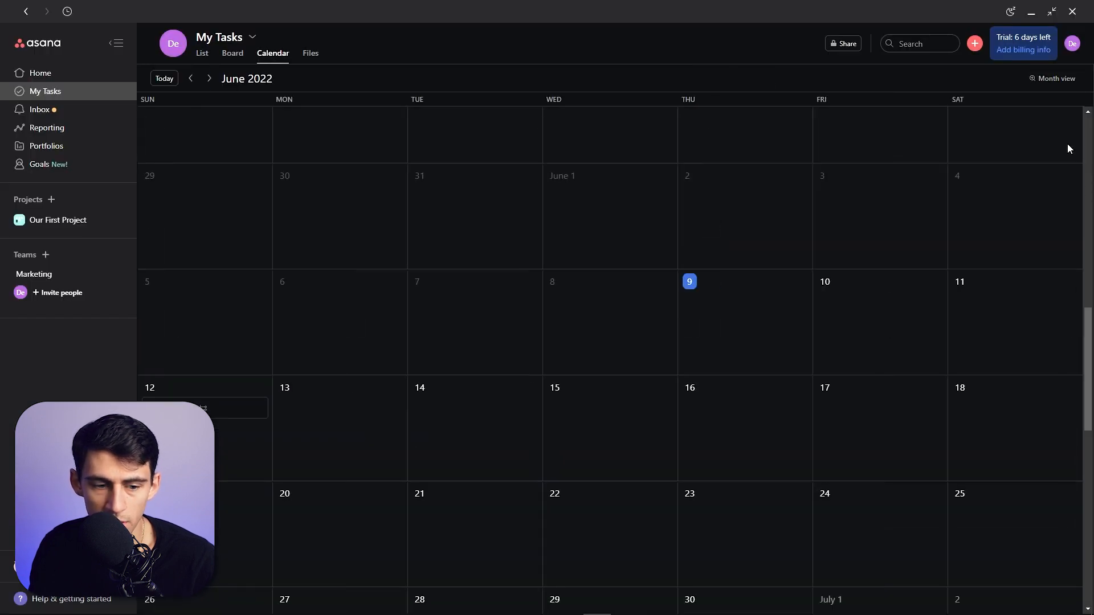
{"action": "left_click", "coordinate": [204, 408]}
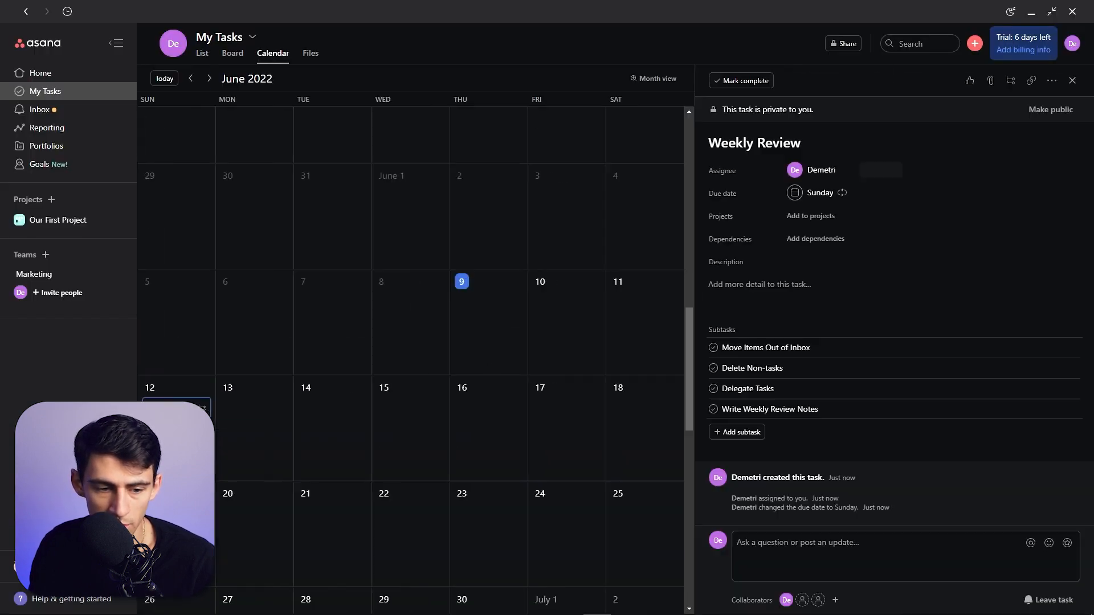
{"action": "left_click", "coordinate": [1072, 79]}
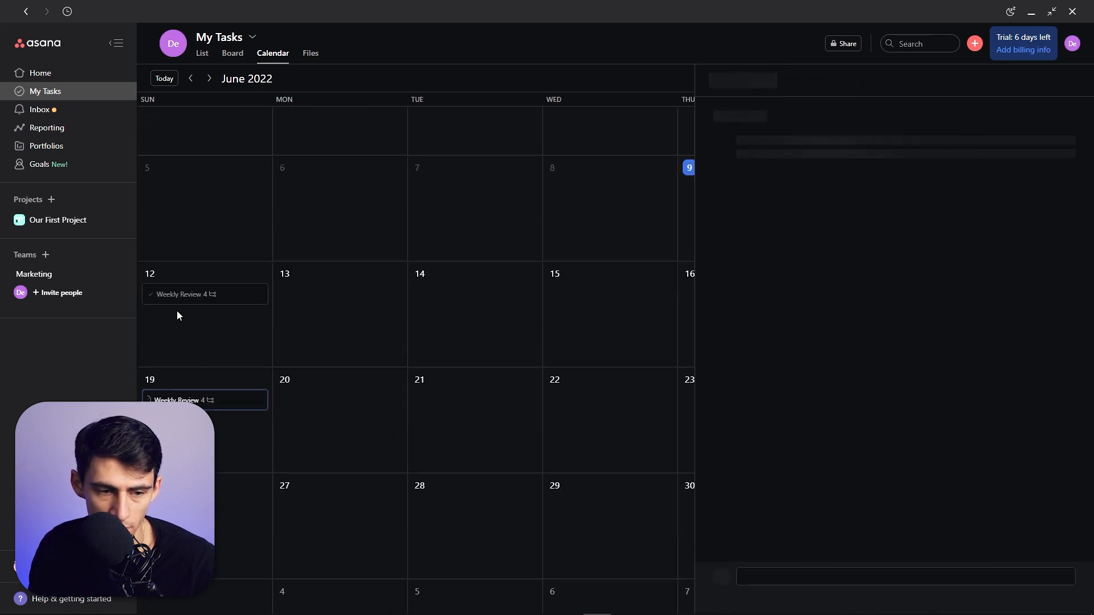
Step: In List view create Urgent Task due Today under Priority 1, and review p2 Task's details
{"action": "left_click", "coordinate": [202, 53]}
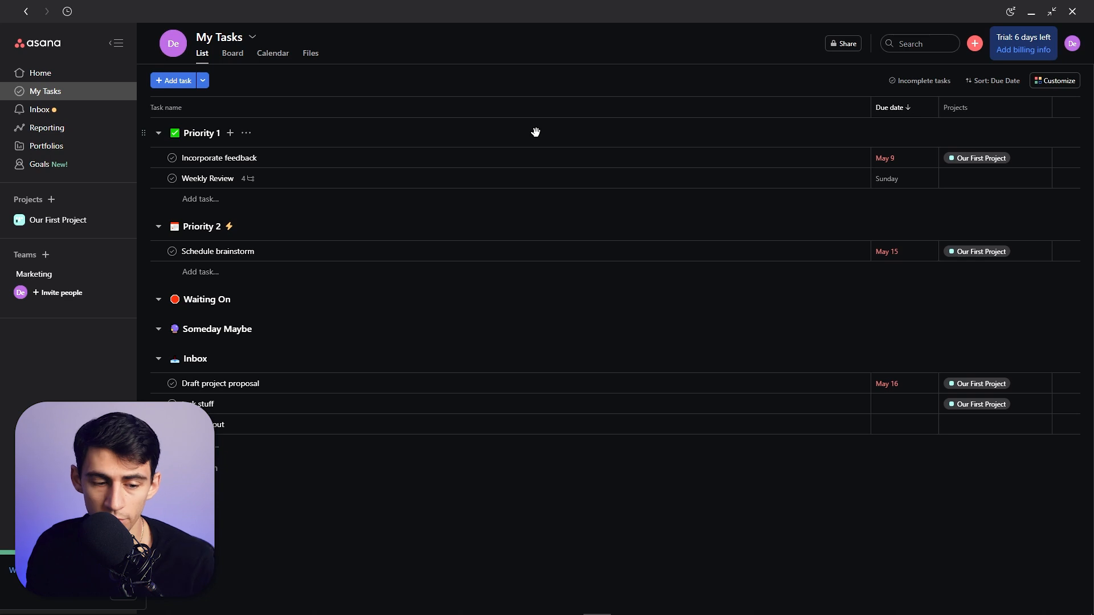
{"action": "left_click", "coordinate": [173, 80]}
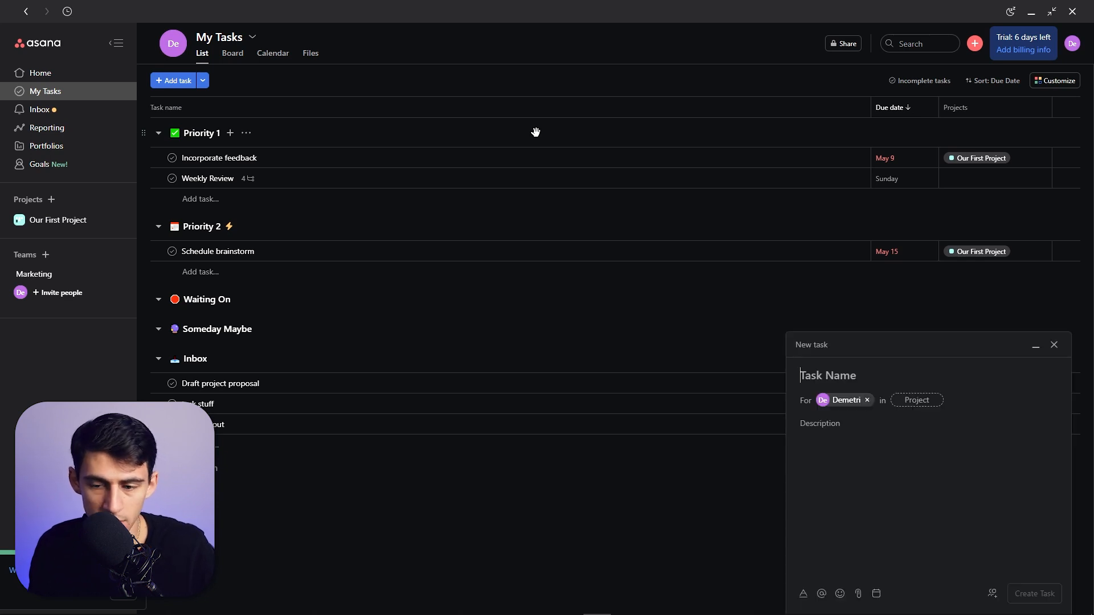
{"action": "type", "text": "Urgen"}
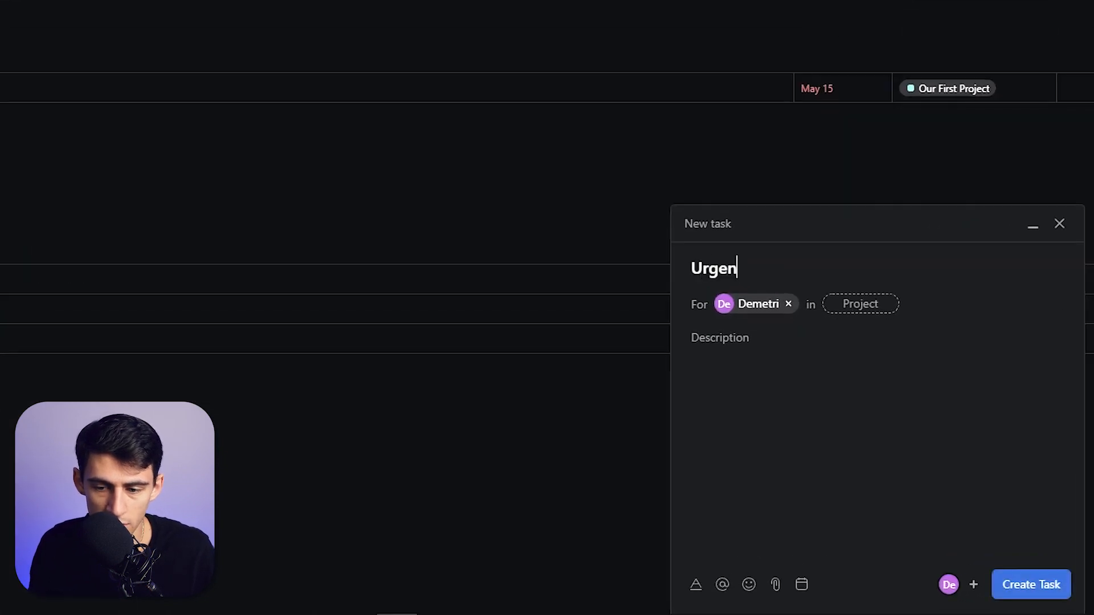
{"action": "type", "text": "t Task"}
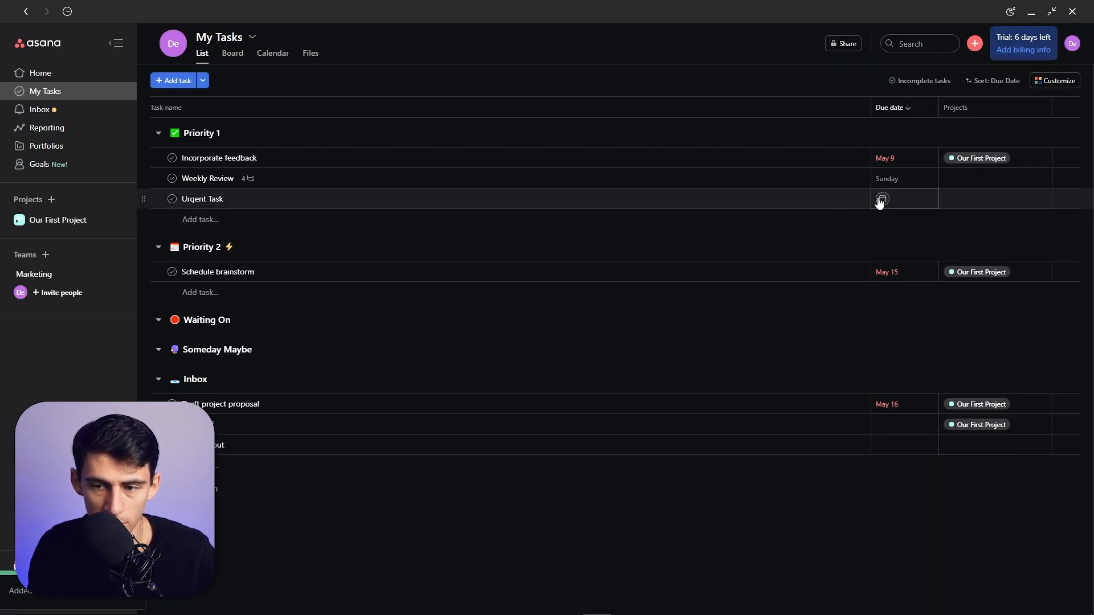
{"action": "left_click", "coordinate": [903, 198]}
{"action": "type", "text": "p2 Task"}
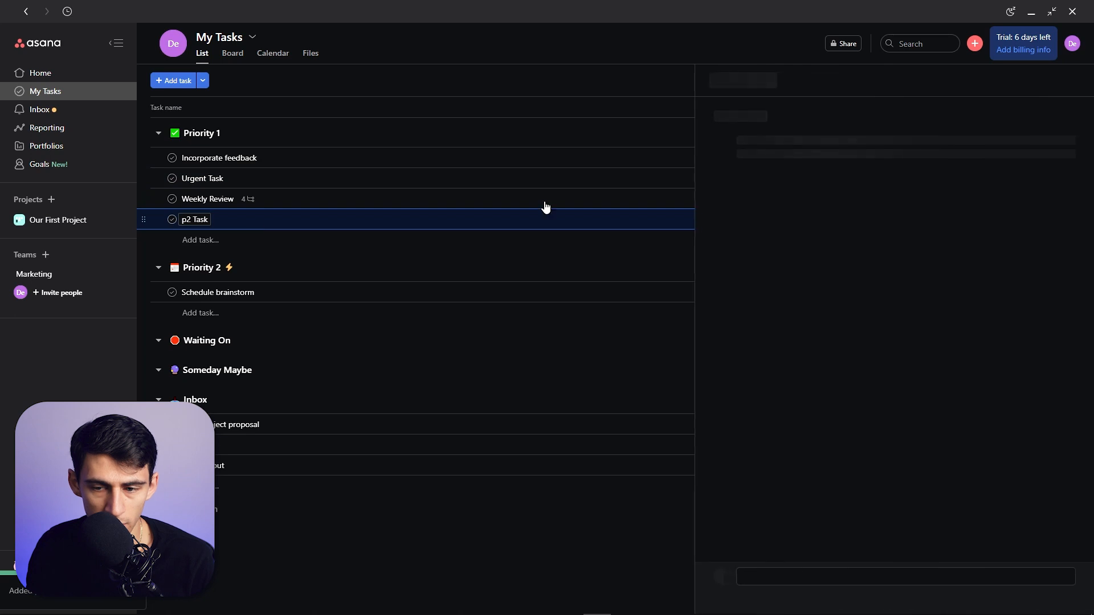
{"action": "left_click", "coordinate": [194, 219]}
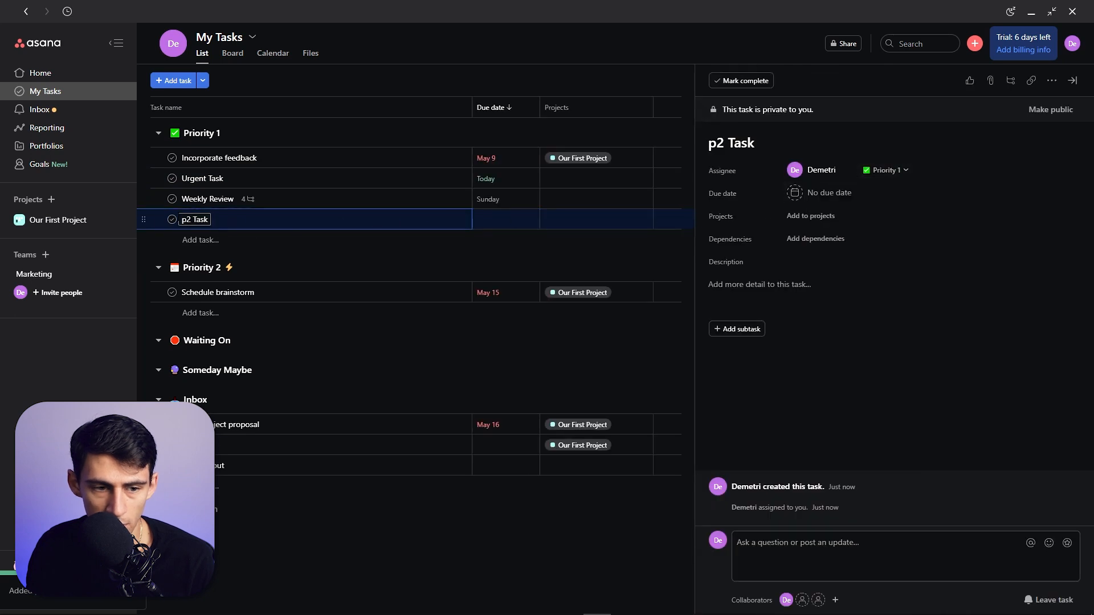
{"action": "mouse_move", "coordinate": [145, 219]}
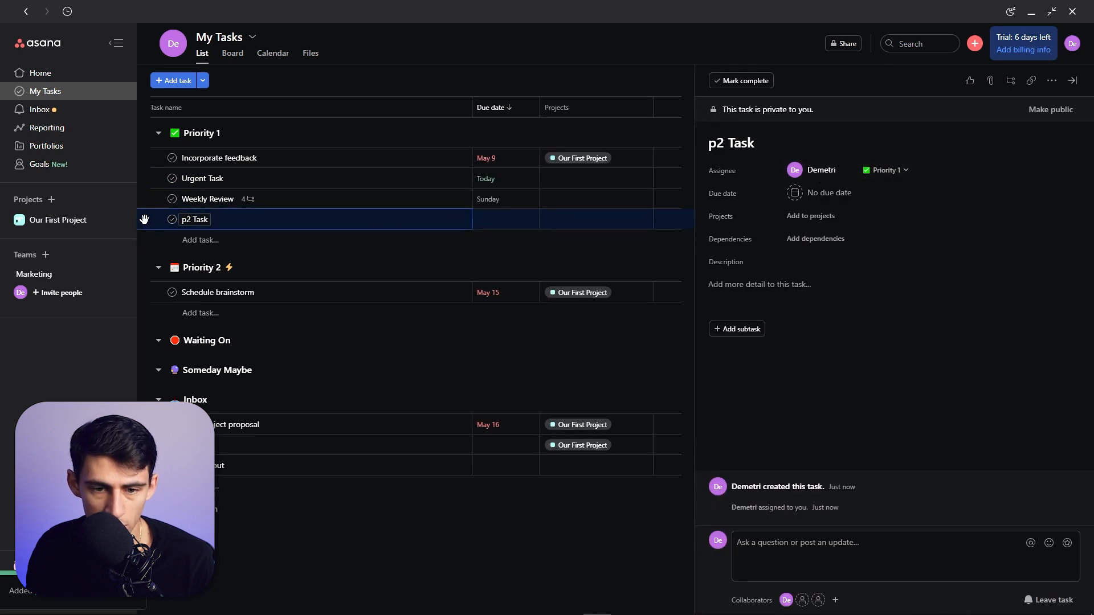
{"action": "mouse_move", "coordinate": [451, 218]}
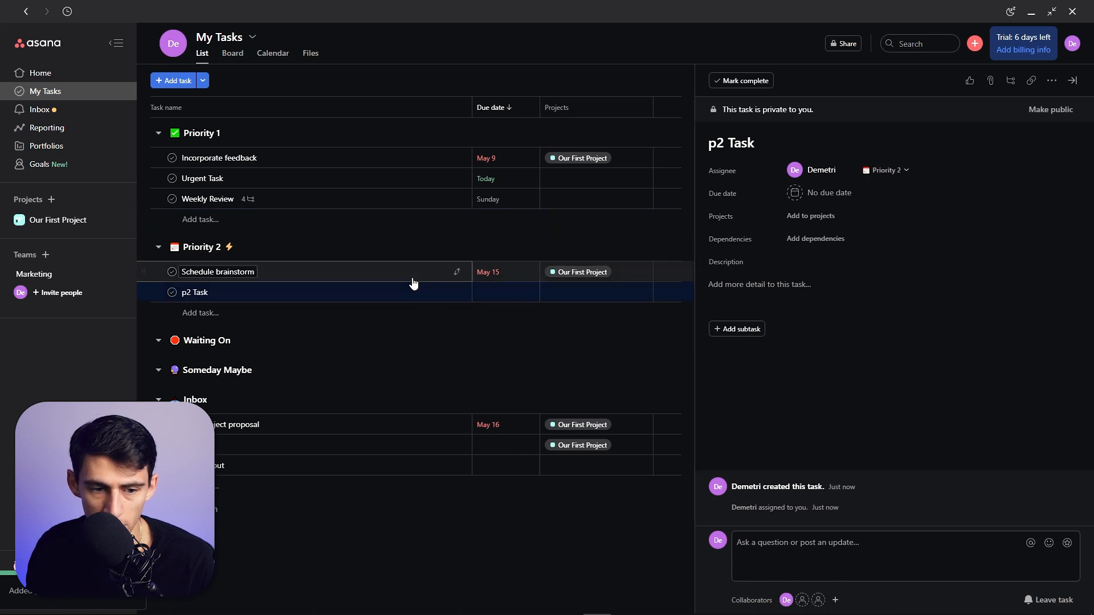
Step: Set Incorporate feedback due yesterday and Schedule brainstorm due Saturday, then complete Incorporate feedback
{"action": "left_click", "coordinate": [1071, 79]}
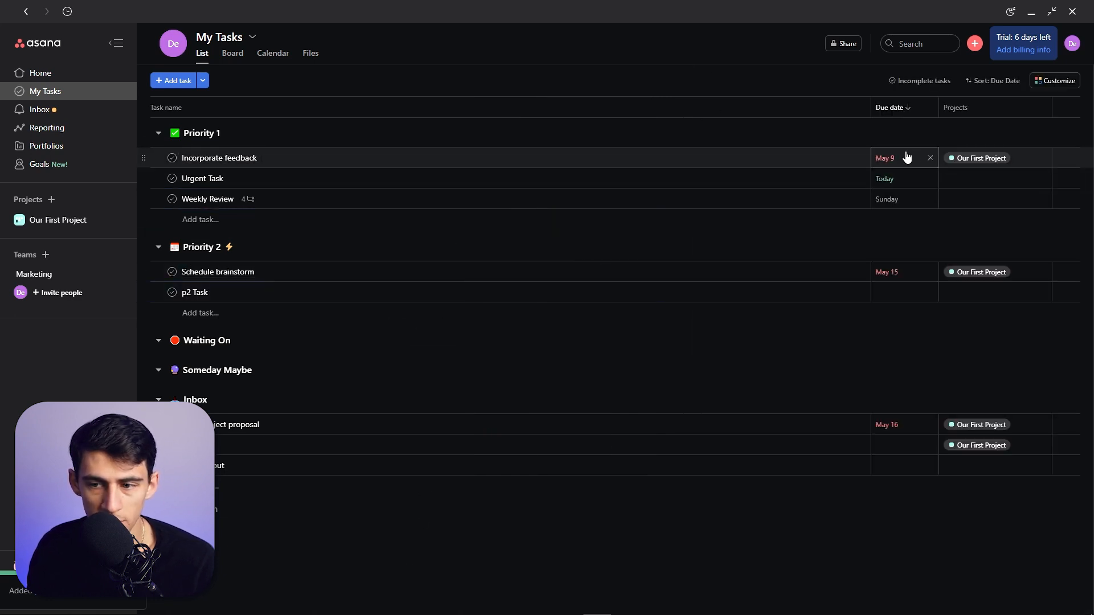
{"action": "left_click", "coordinate": [884, 157]}
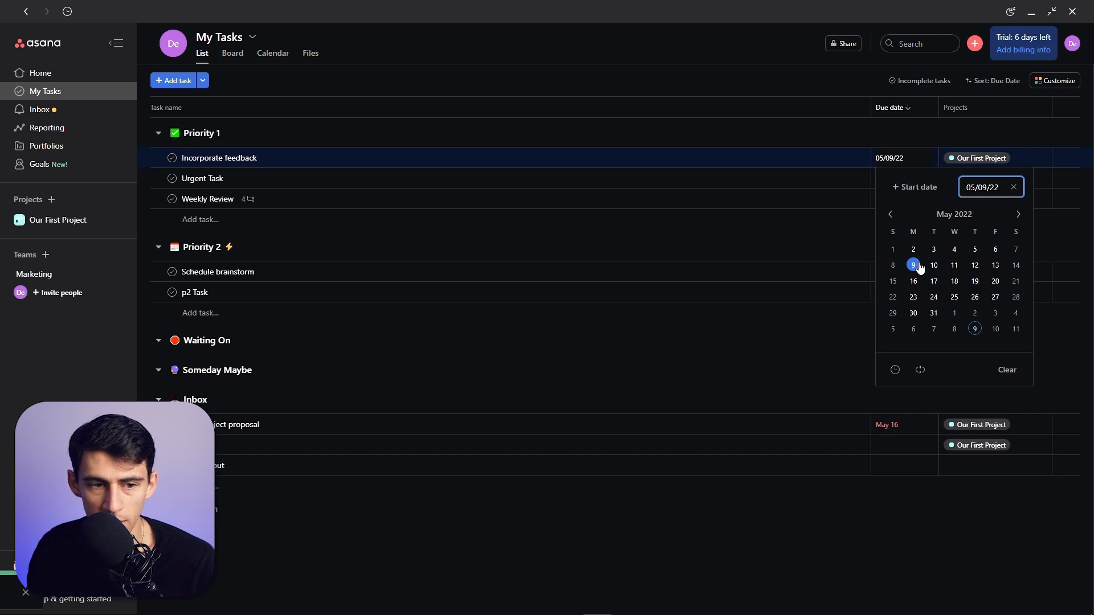
{"action": "left_click", "coordinate": [912, 265]}
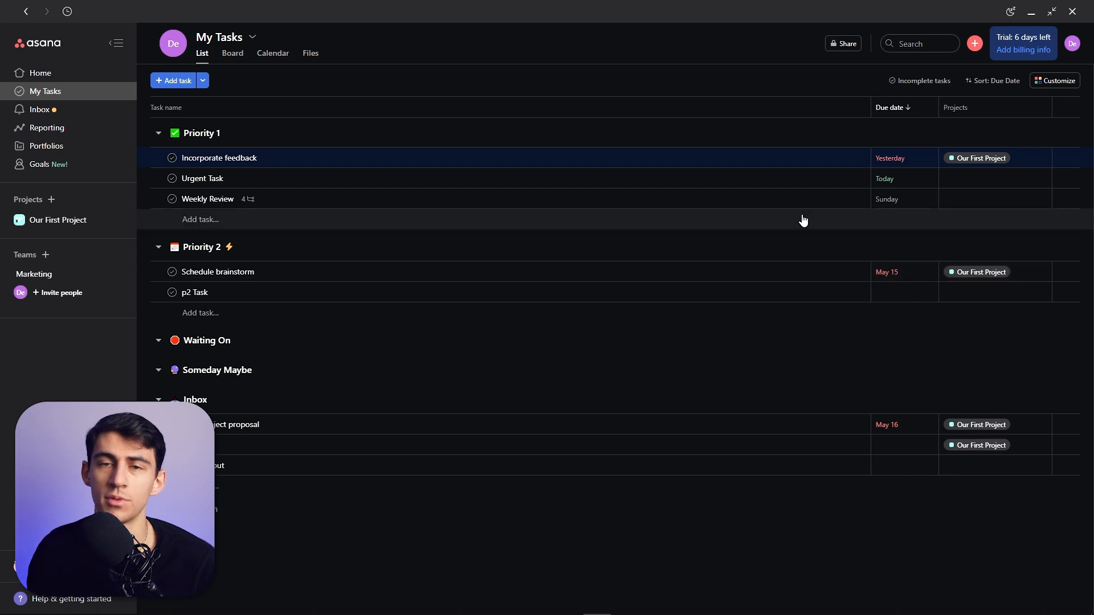
{"action": "mouse_move", "coordinate": [879, 266]}
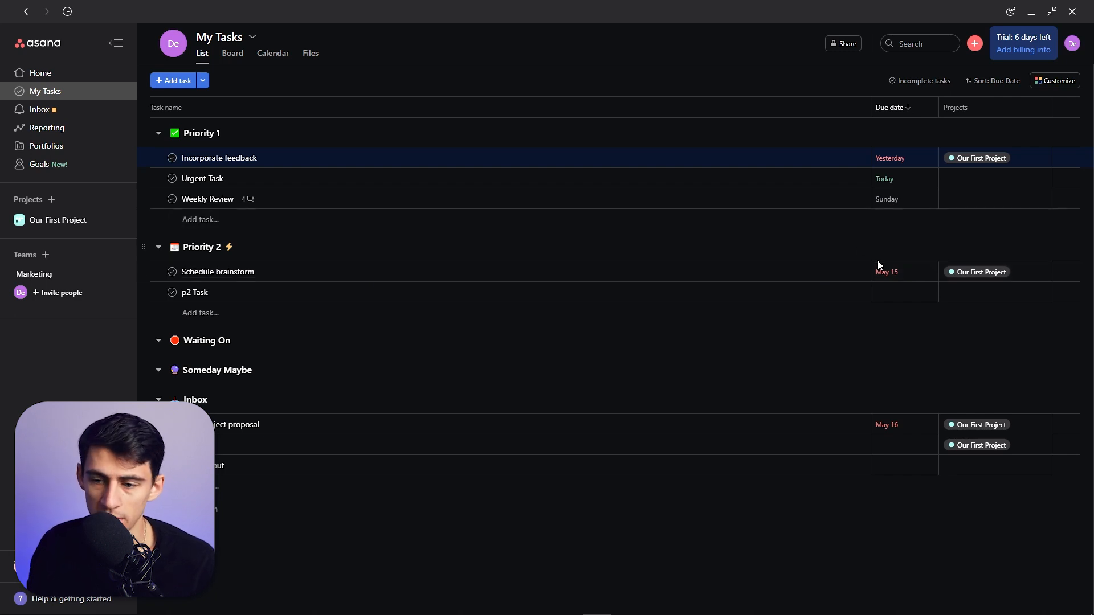
{"action": "left_click", "coordinate": [886, 272]}
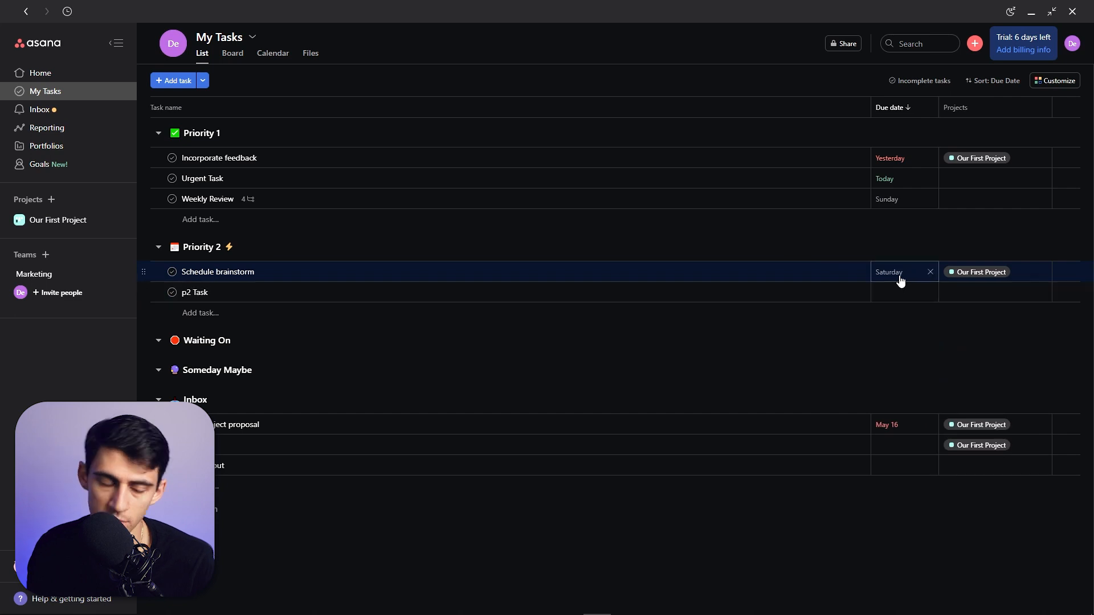
{"action": "mouse_move", "coordinate": [895, 278]}
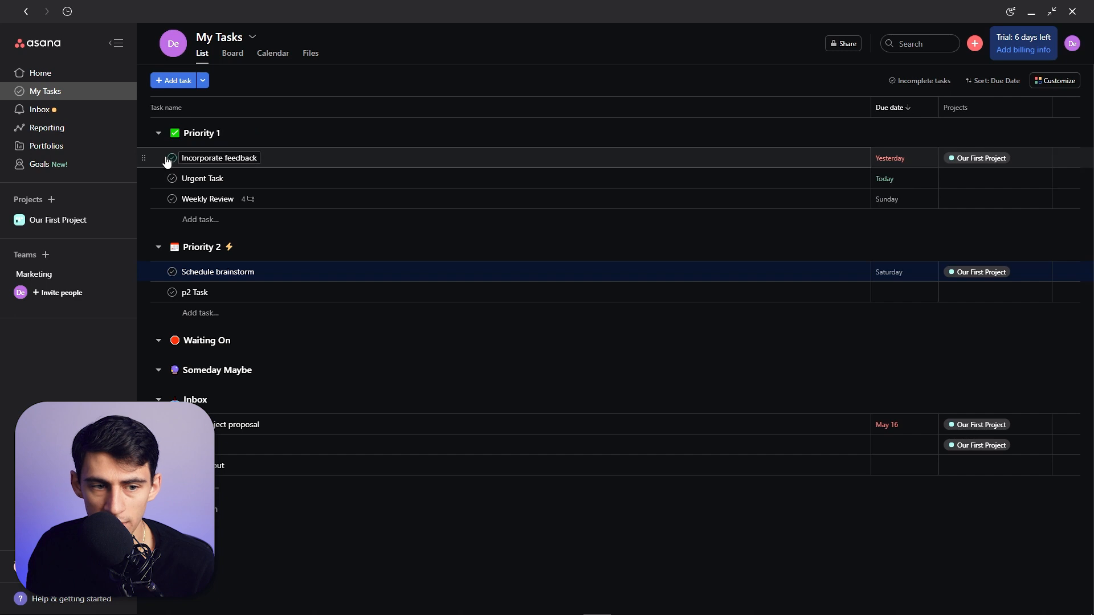
{"action": "left_click", "coordinate": [172, 157]}
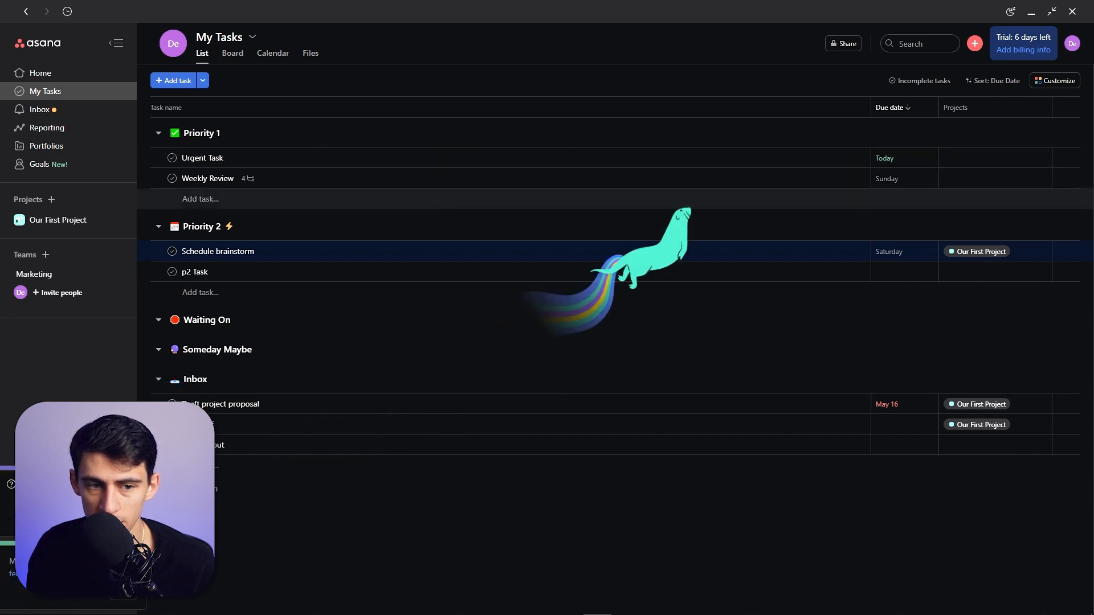